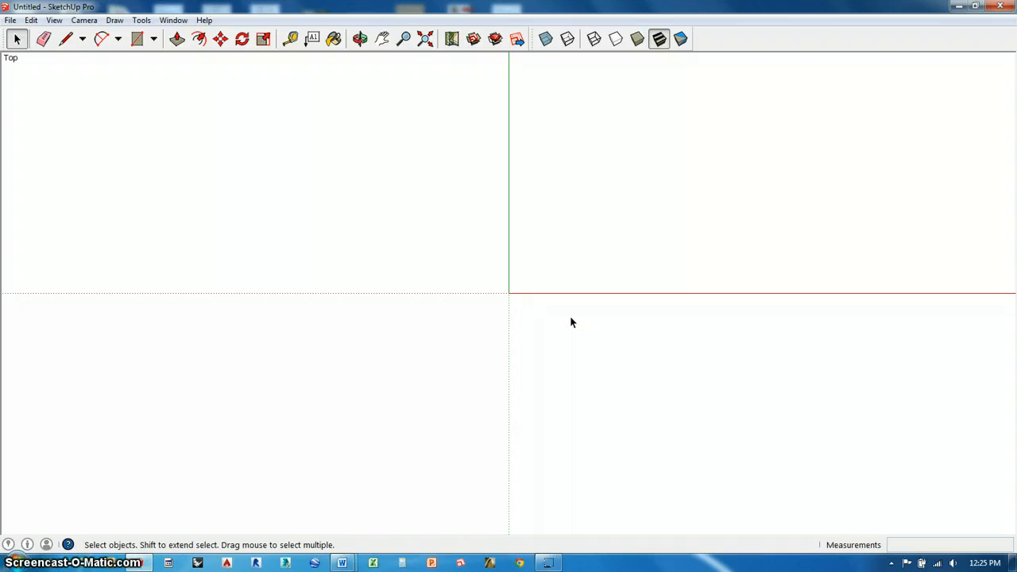
Start a file import and browse to the DRAWINGS folder.
left_click(572, 329)
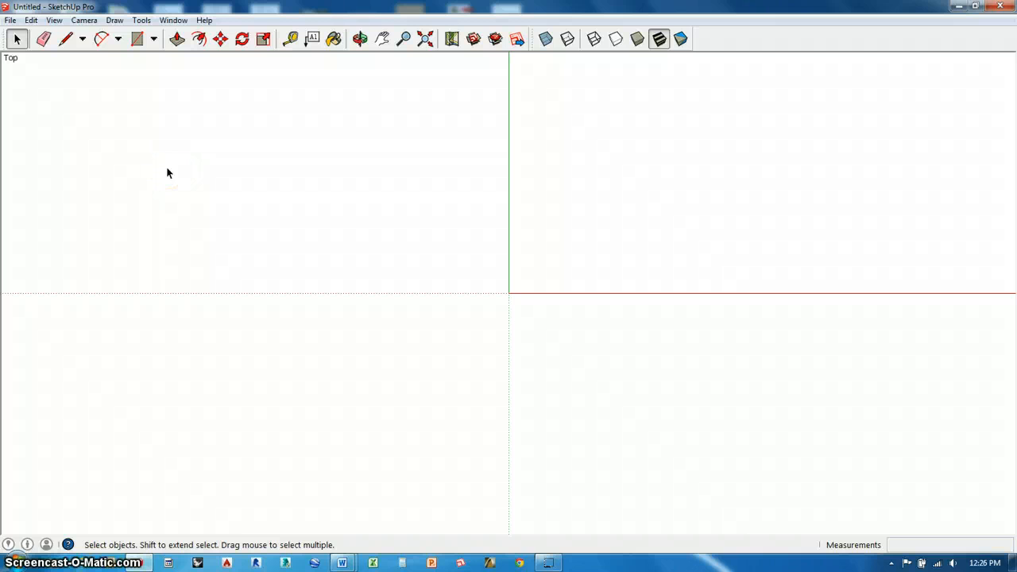
left_click(10, 19)
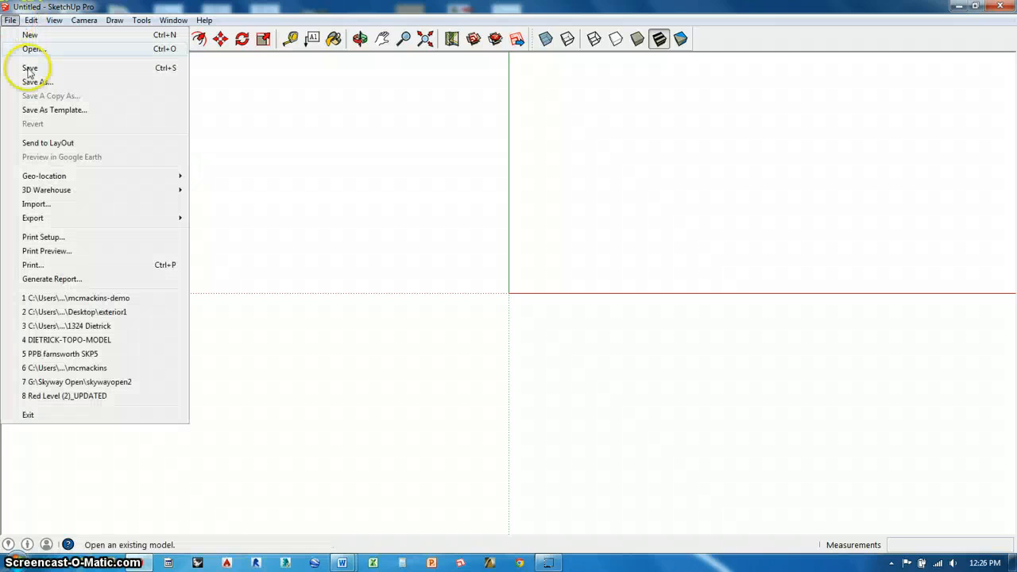
left_click(35, 48)
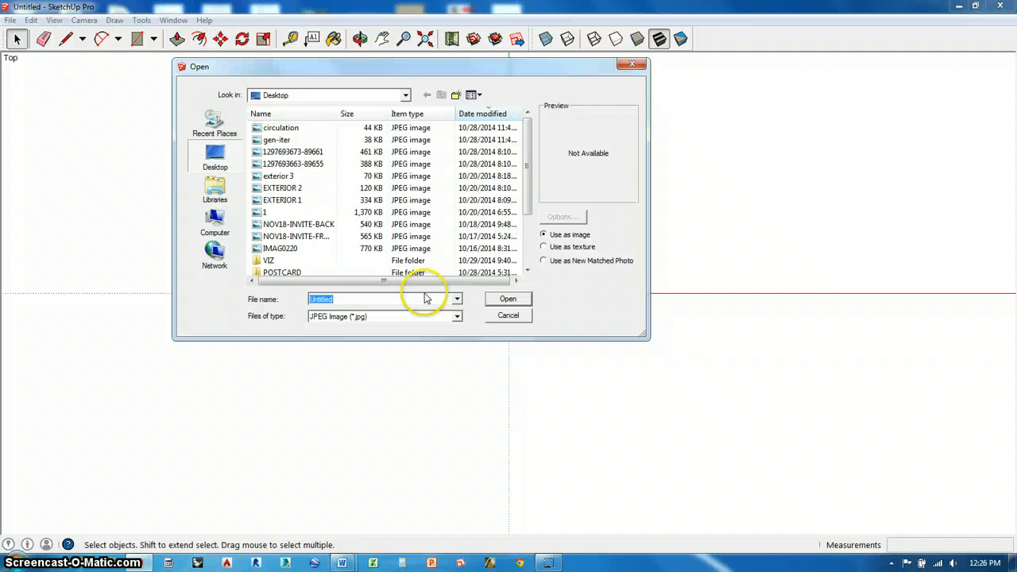
left_click(215, 222)
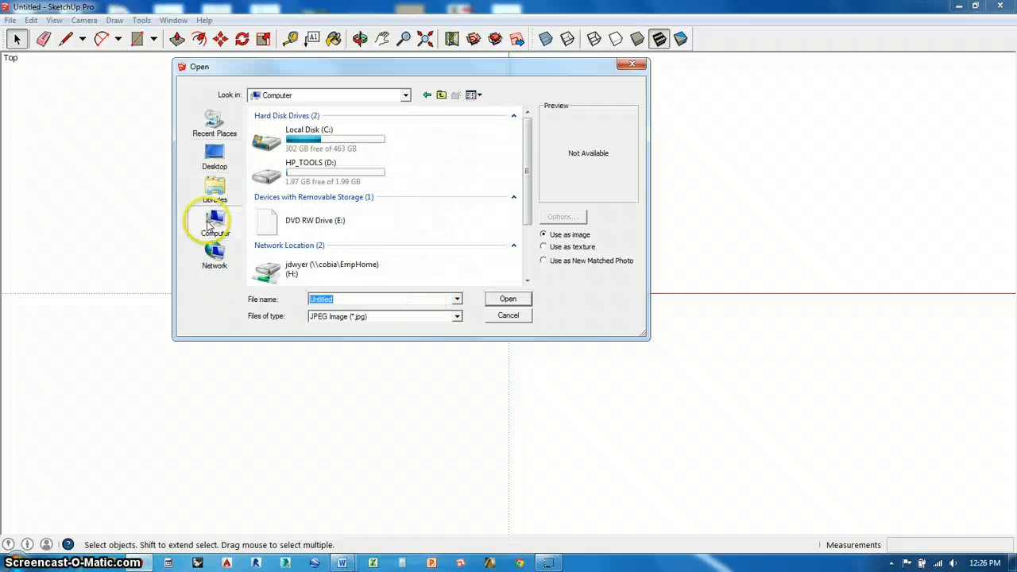
left_click(213, 155)
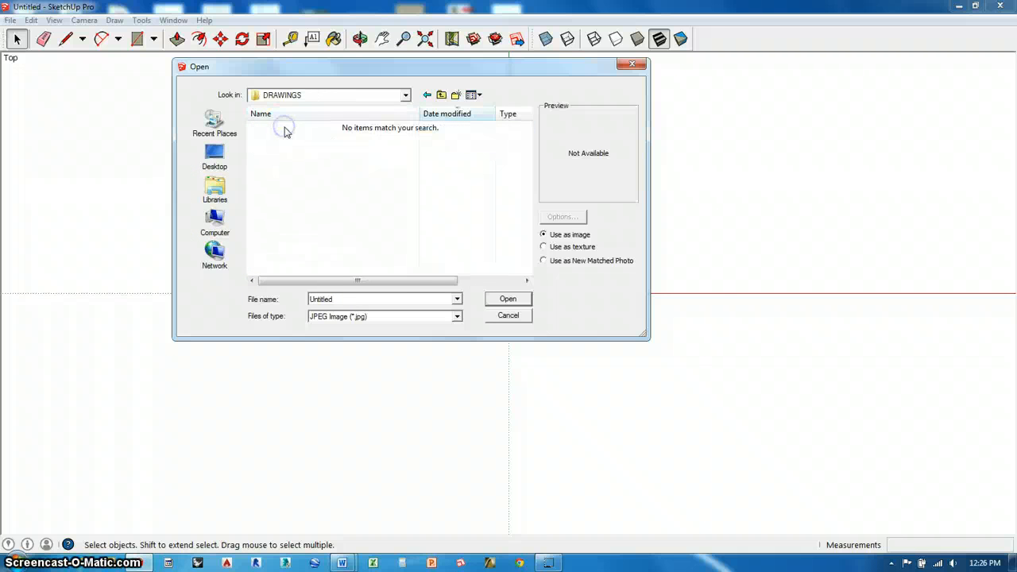
Import the MAIN LEVEL PLAN AutoCAD drawing and dismiss the import results.
left_click(457, 316)
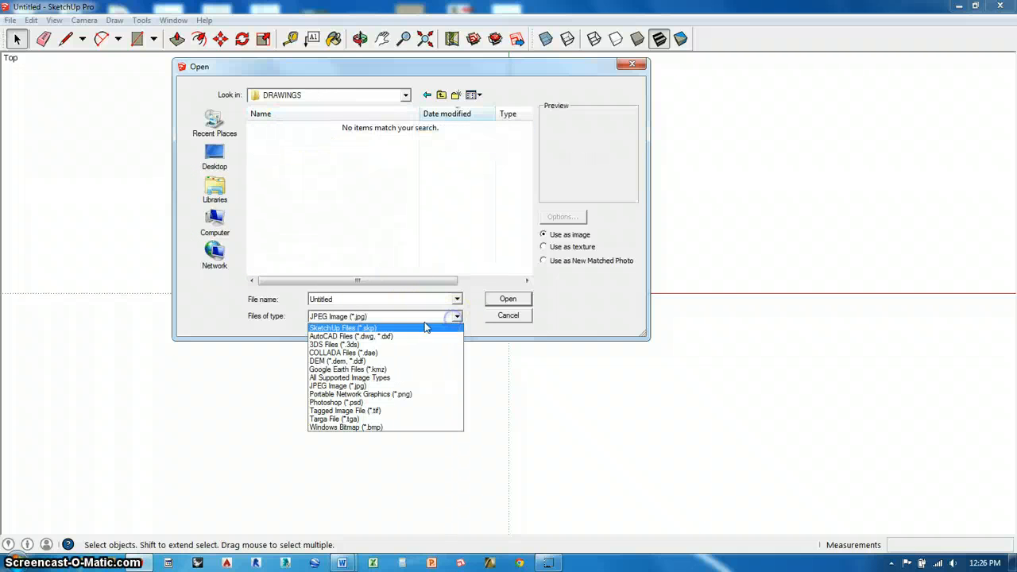
left_click(349, 337)
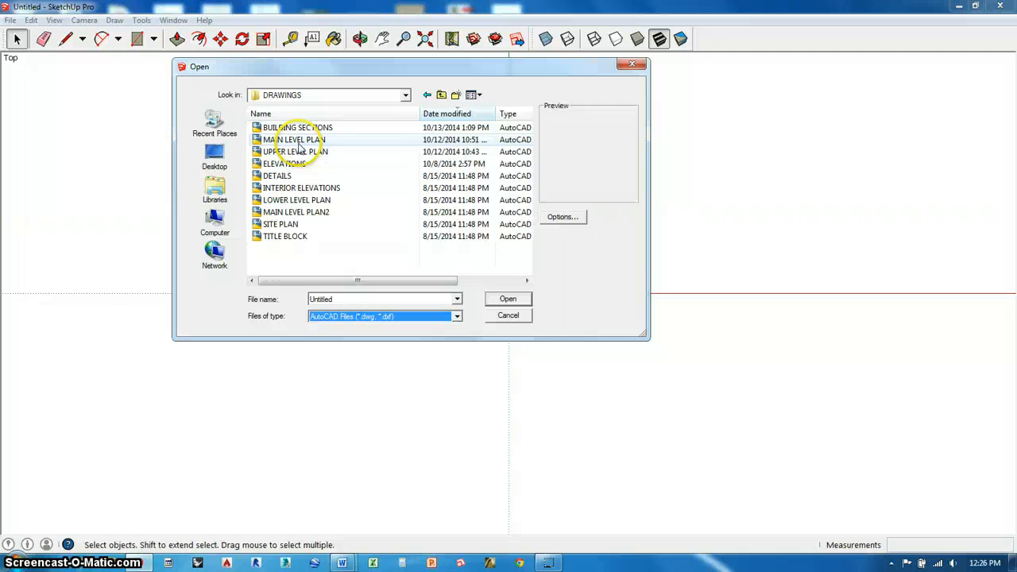
left_click(294, 140)
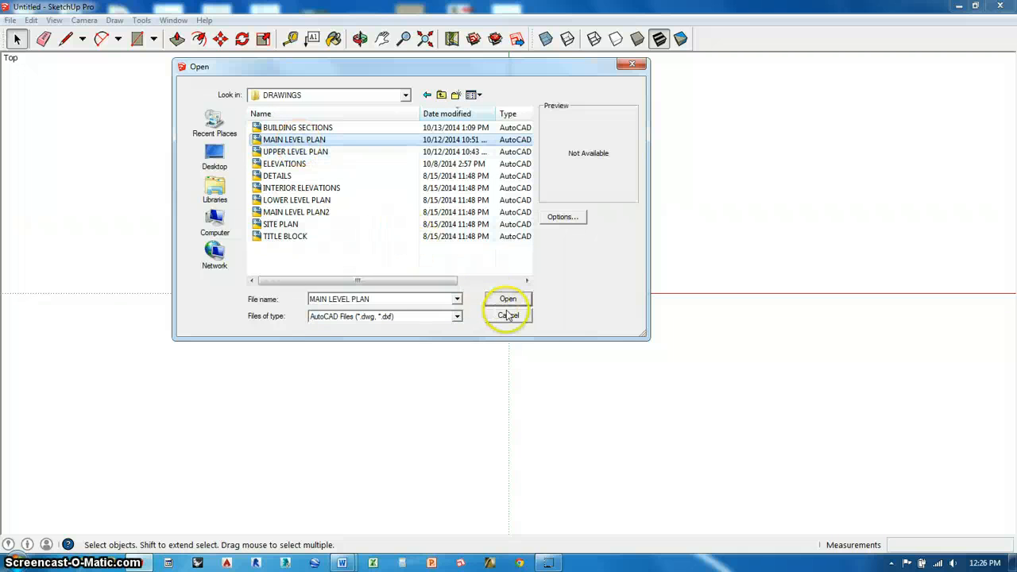
left_click(509, 314)
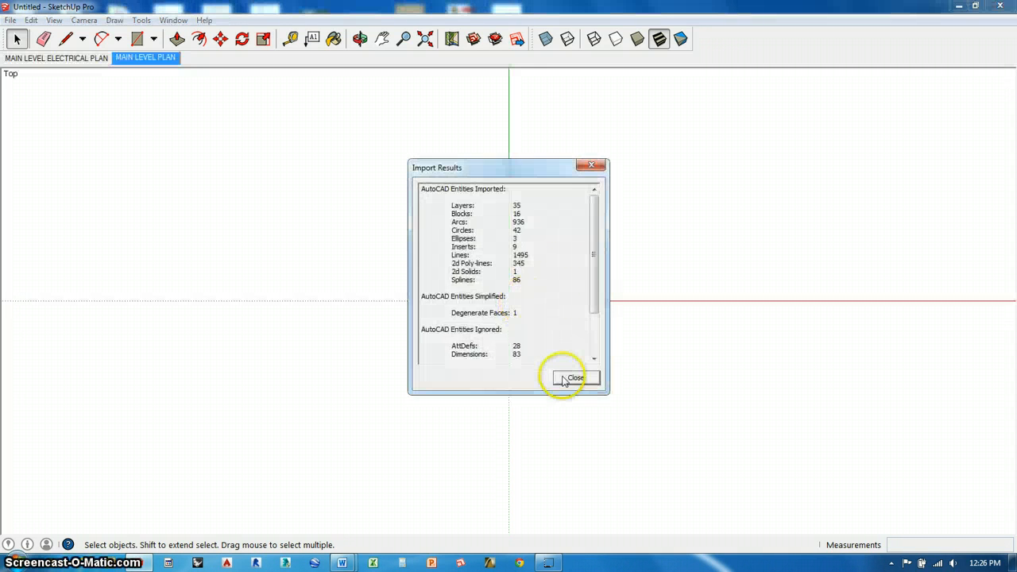
left_click(575, 378)
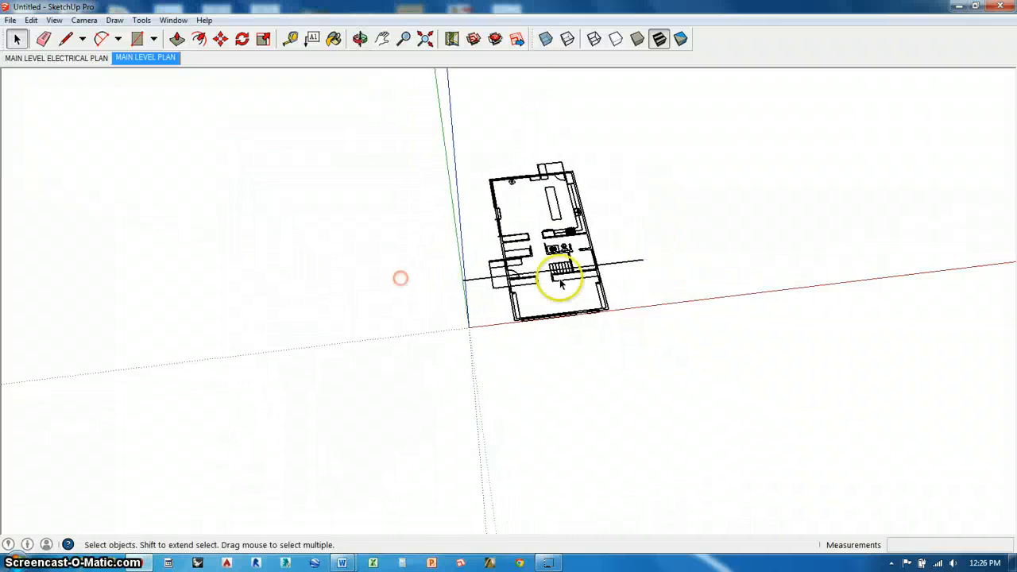
Import the UPPER LEVEL PLAN drawing and dismiss the import results.
left_click(10, 19)
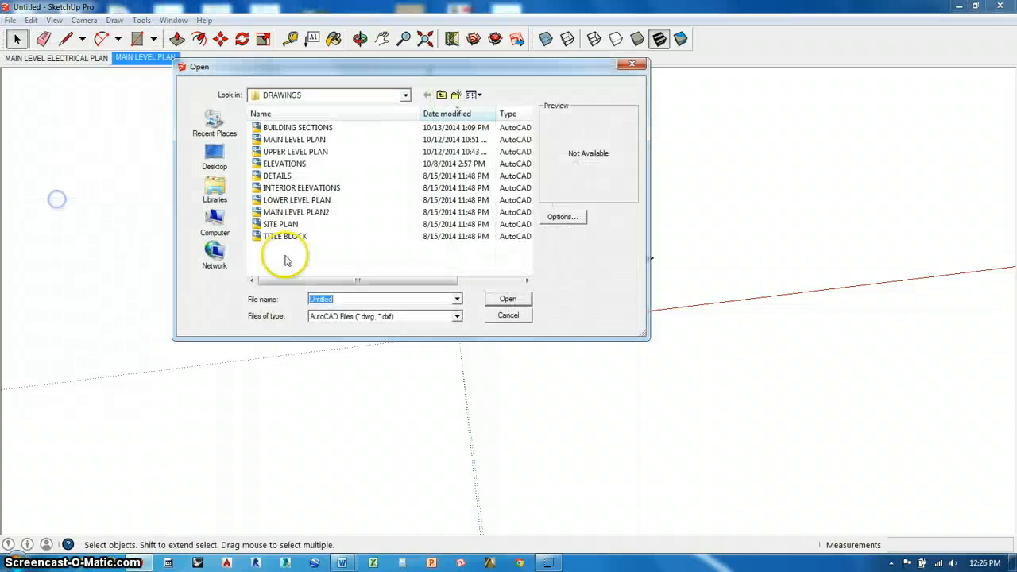
left_click(295, 153)
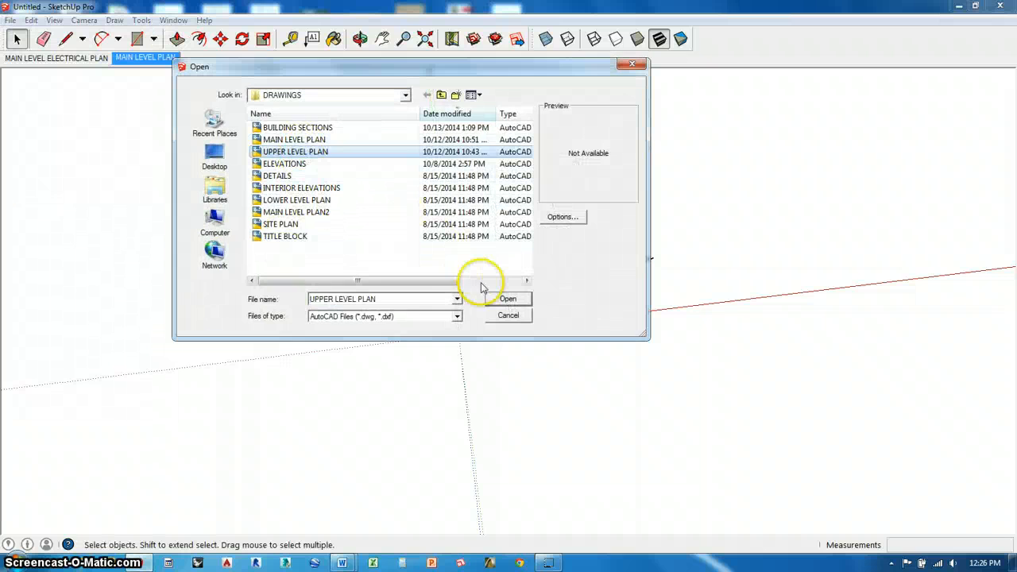
left_click(509, 299)
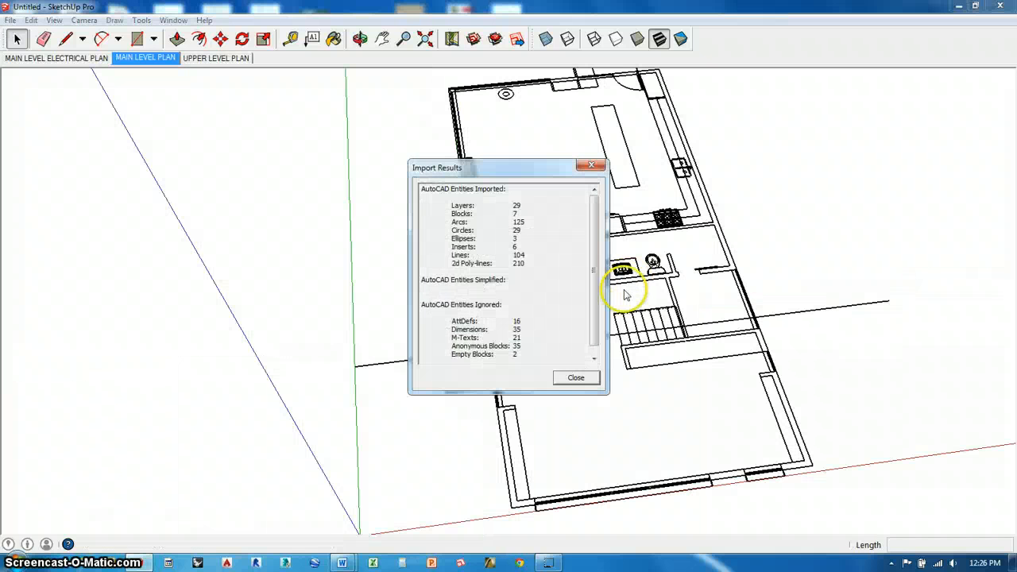
left_click(575, 378)
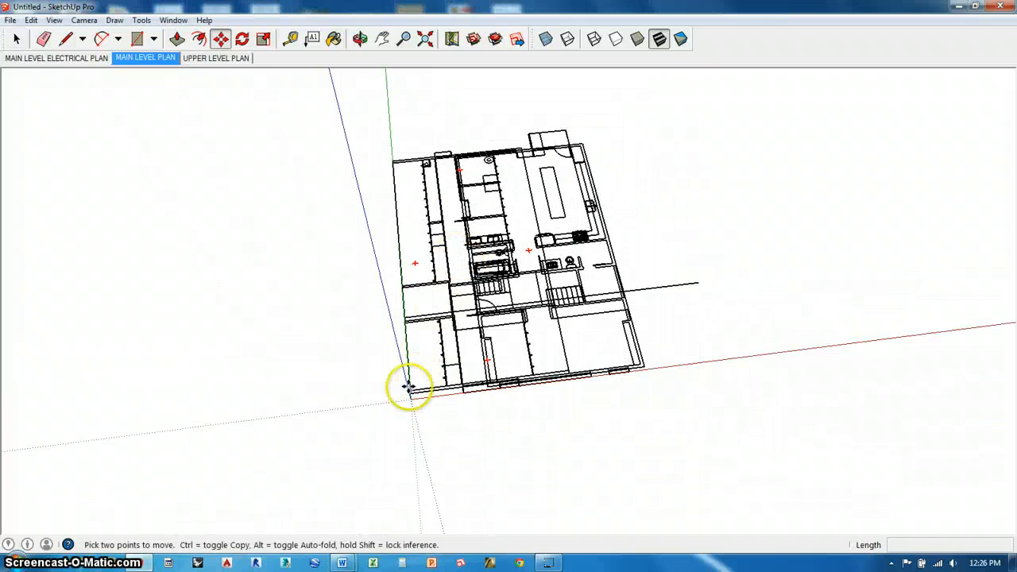
Move the upper level plan off the main plan to sit beside it on the right.
left_click_drag(410, 387, 711, 347)
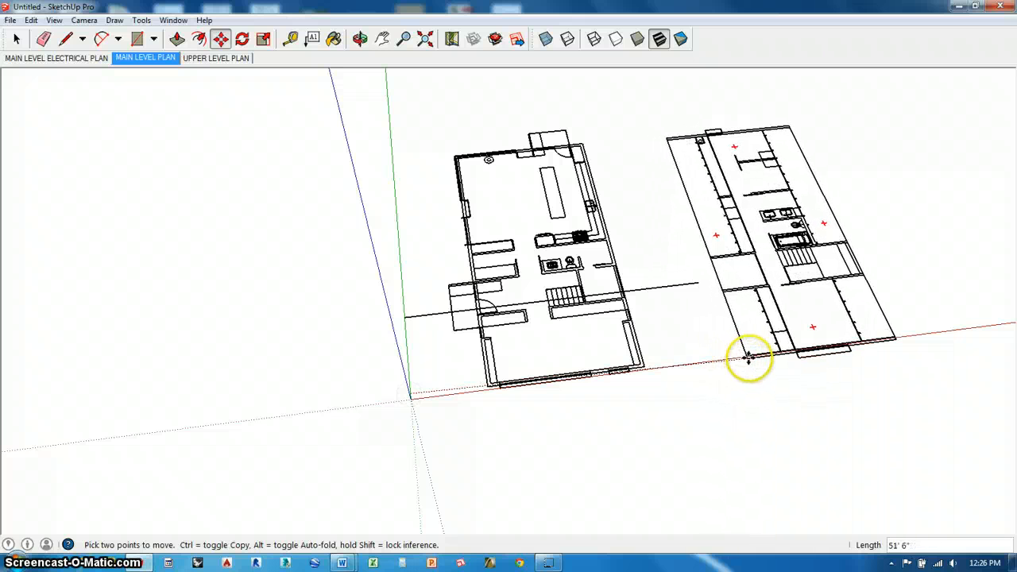
left_click_drag(747, 357, 643, 369)
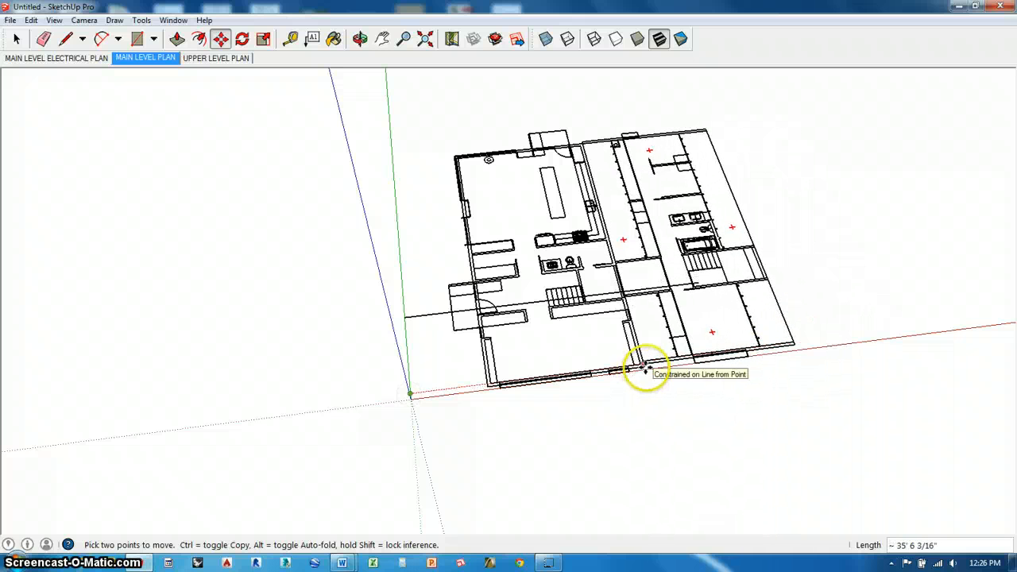
left_click_drag(648, 369, 813, 321)
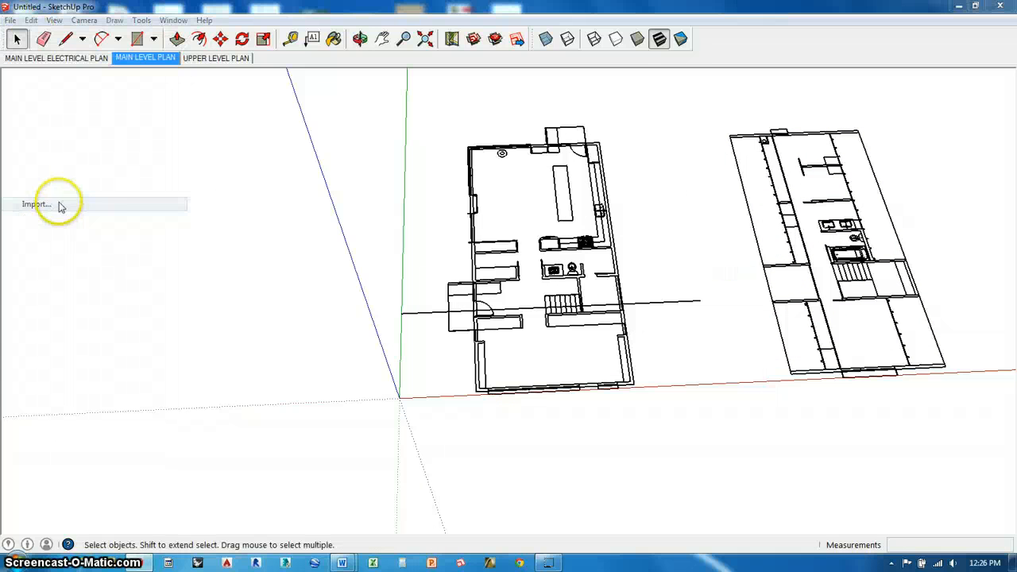
Import the BUILDING SECTIONS and ELEVATIONS DWG drawings, dismissing each results summary.
left_click(35, 203)
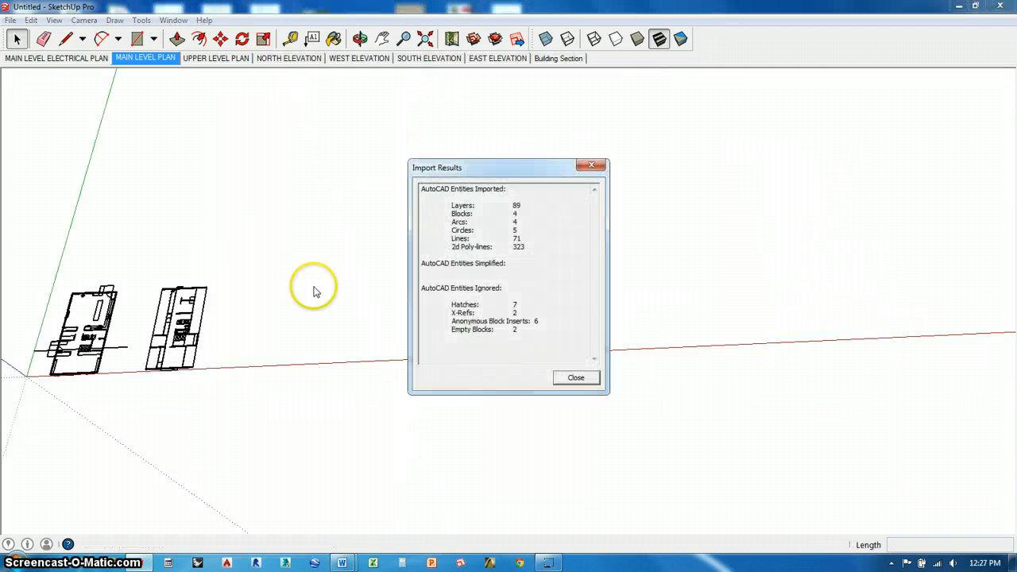
left_click(575, 378)
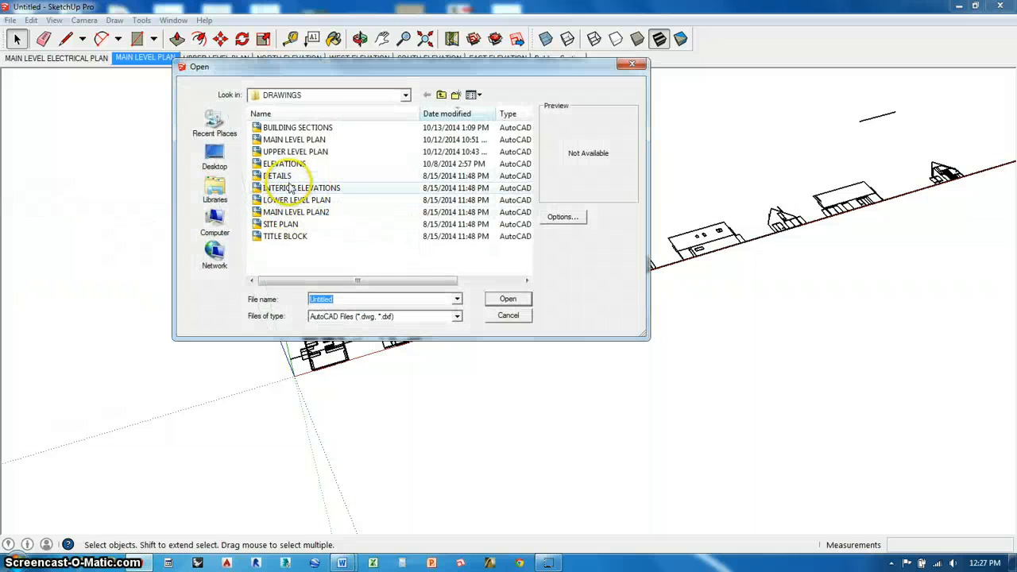
left_click(509, 315)
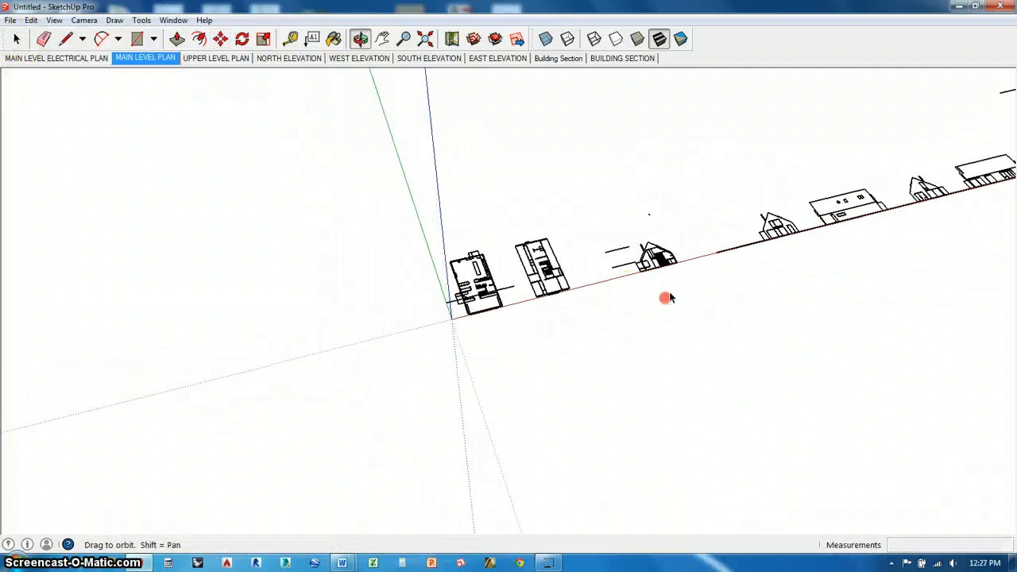
In the Layers panel add layers for main level, upper level, section and elevations dwg.
left_click(174, 20)
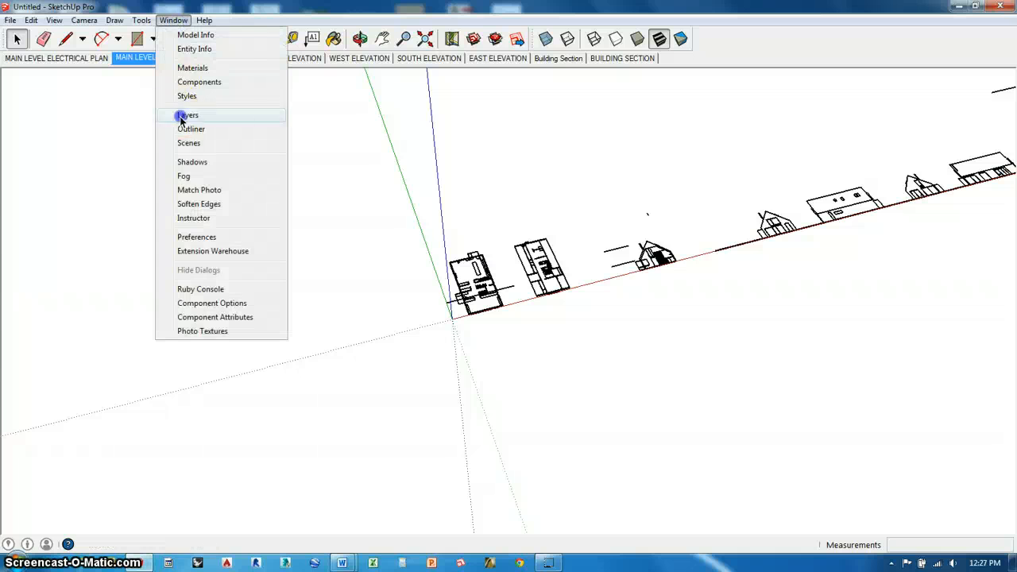
left_click(187, 114)
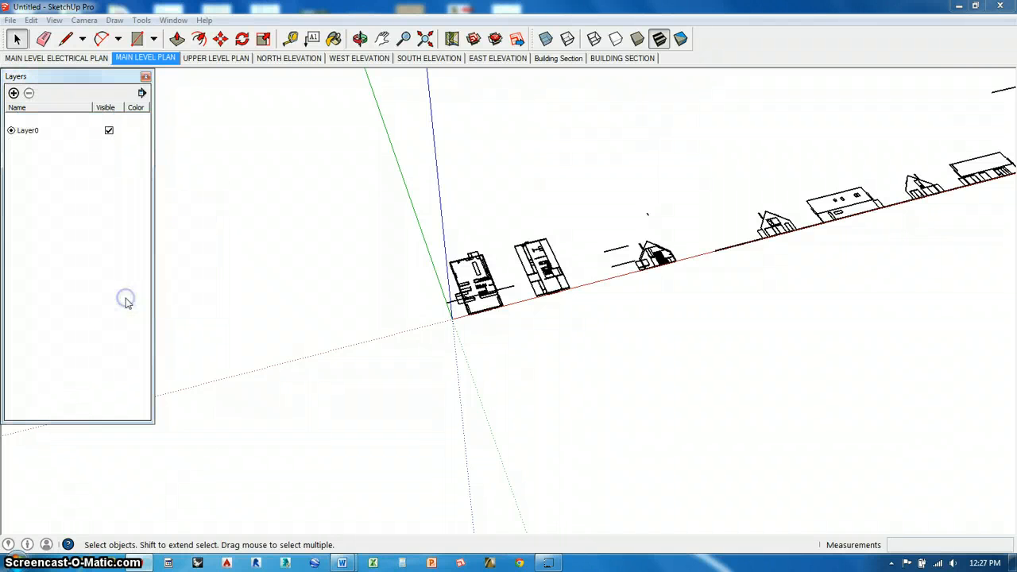
left_click(13, 92)
type("main level dwg")
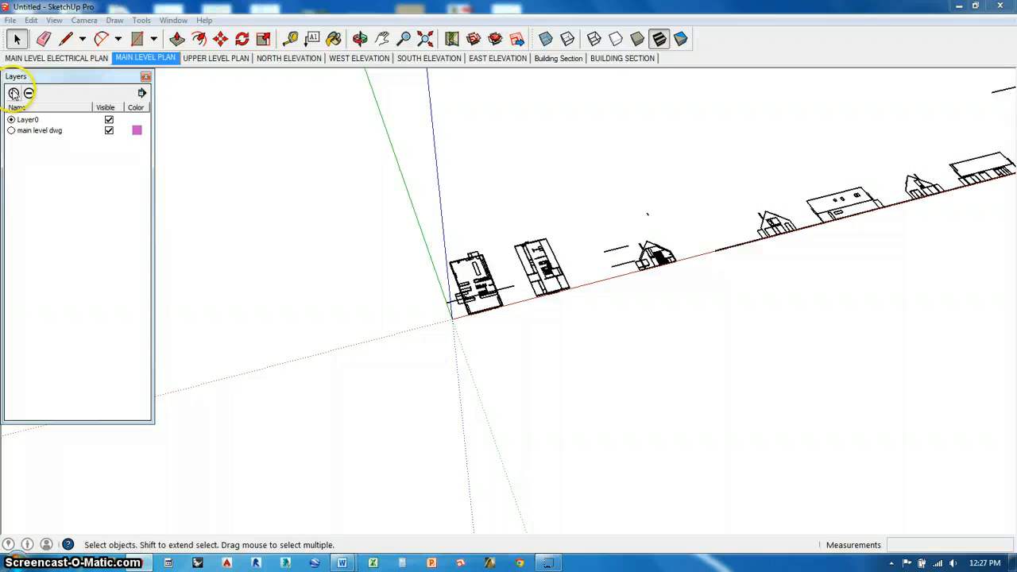
left_click(13, 92)
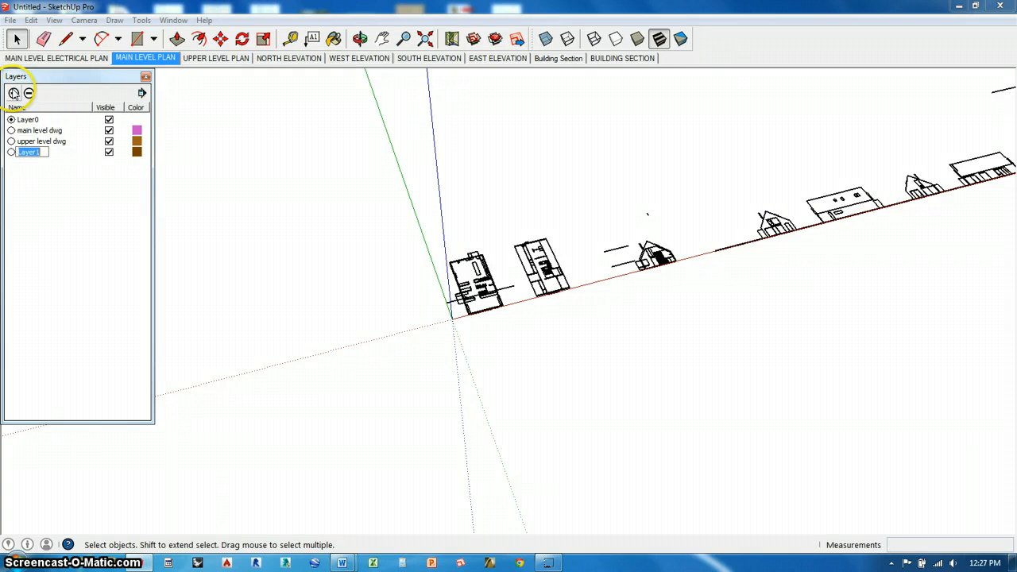
type("section de")
type("elevations dwg")
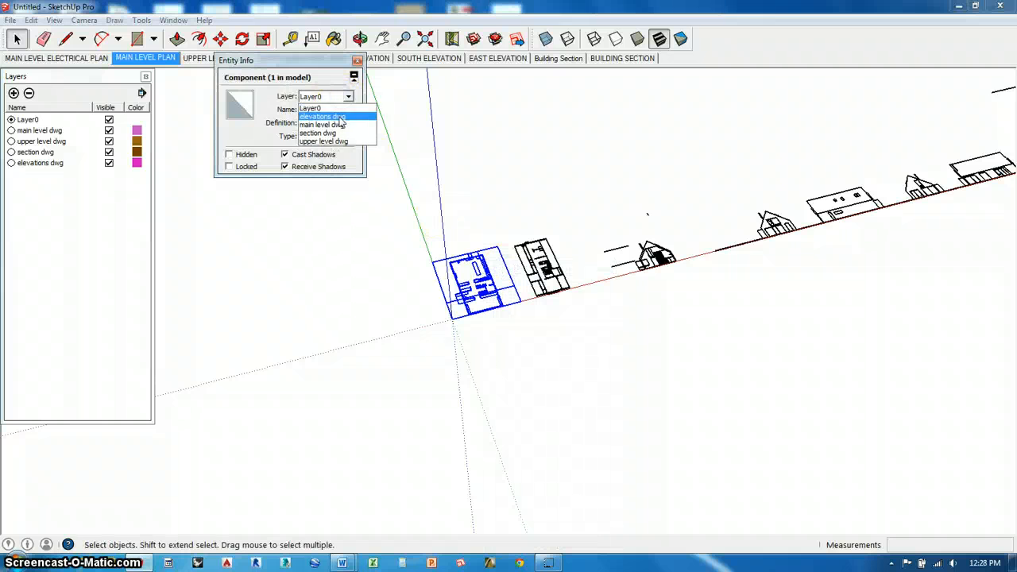
Assign the main, upper level and elevations drawings each to their own dwg layer via Entity Info.
left_click(318, 124)
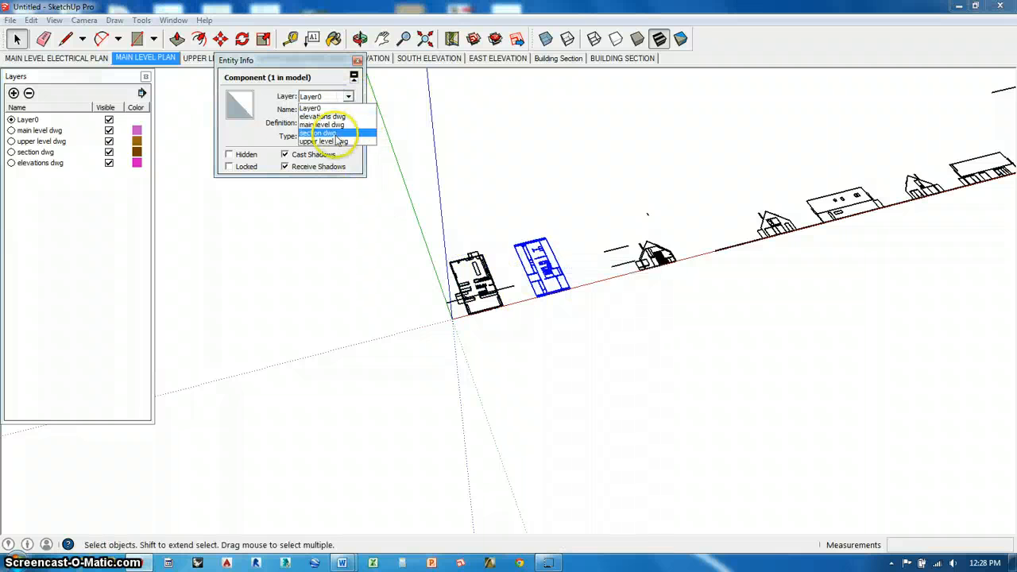
left_click(320, 142)
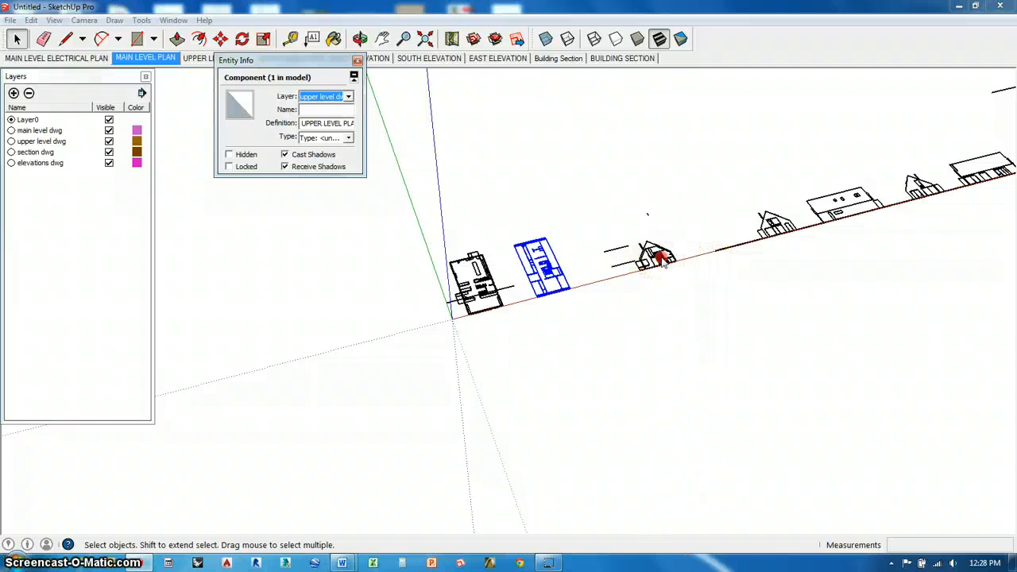
left_click(348, 97)
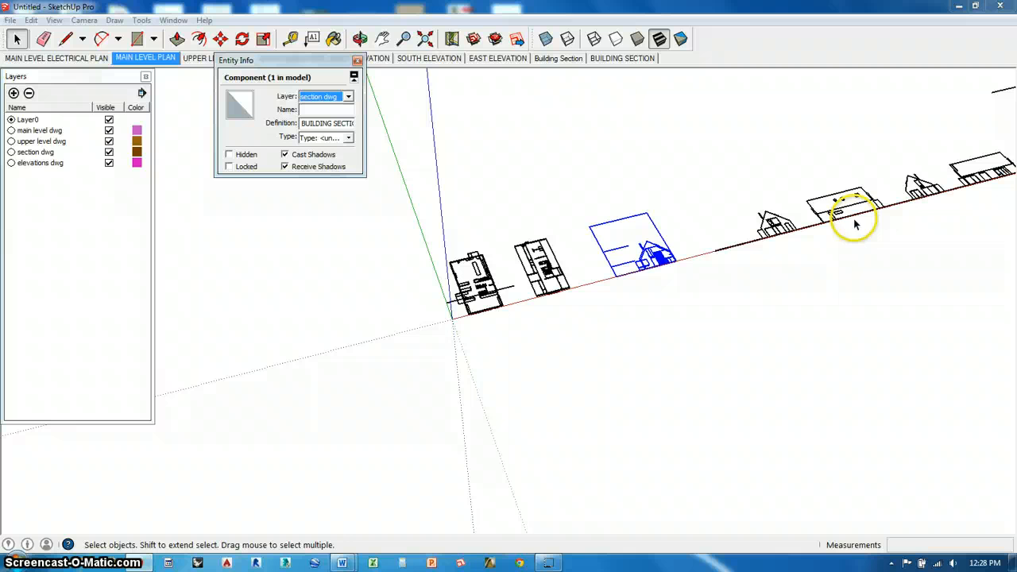
right_click(833, 223)
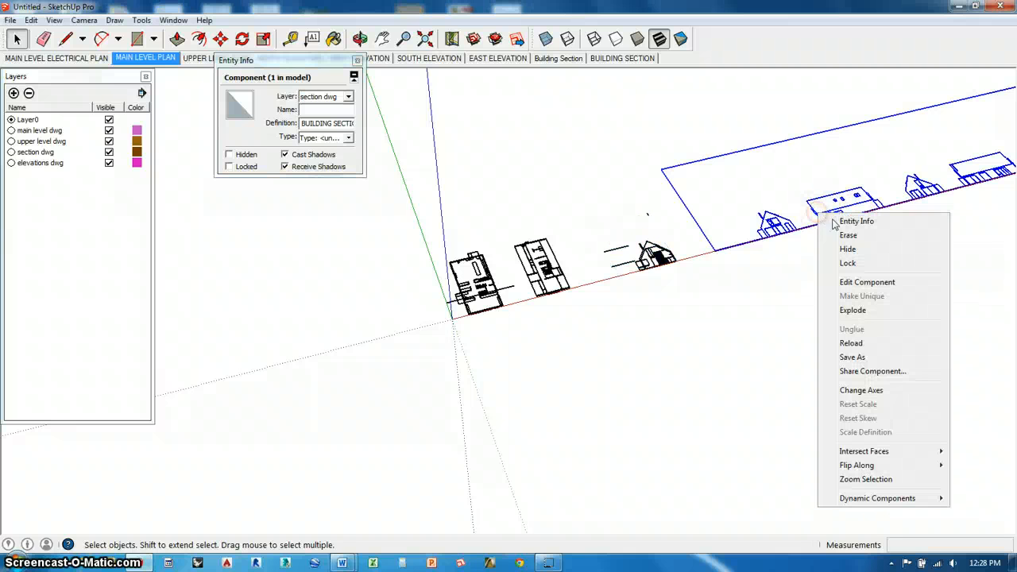
left_click(348, 96)
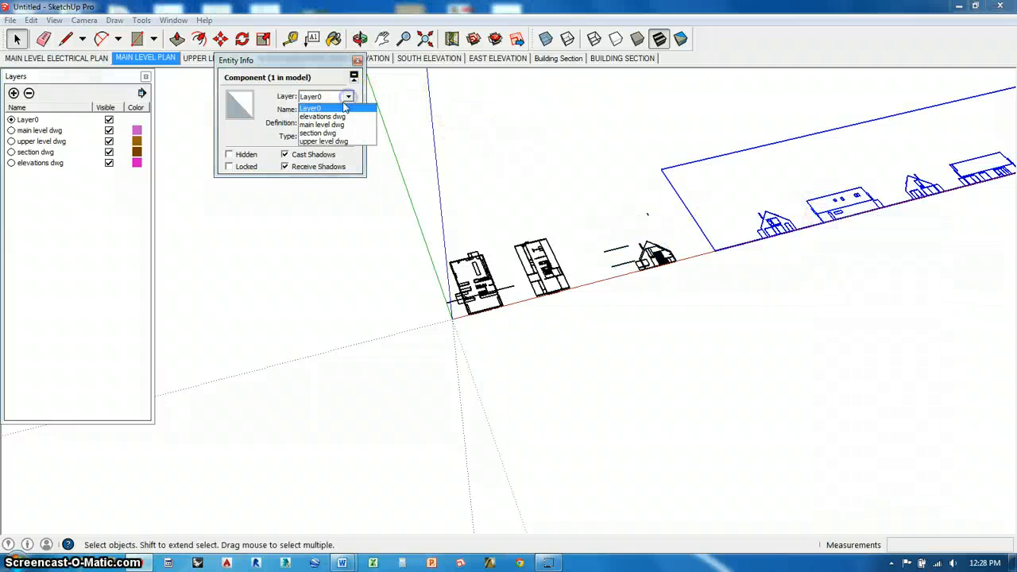
left_click(321, 116)
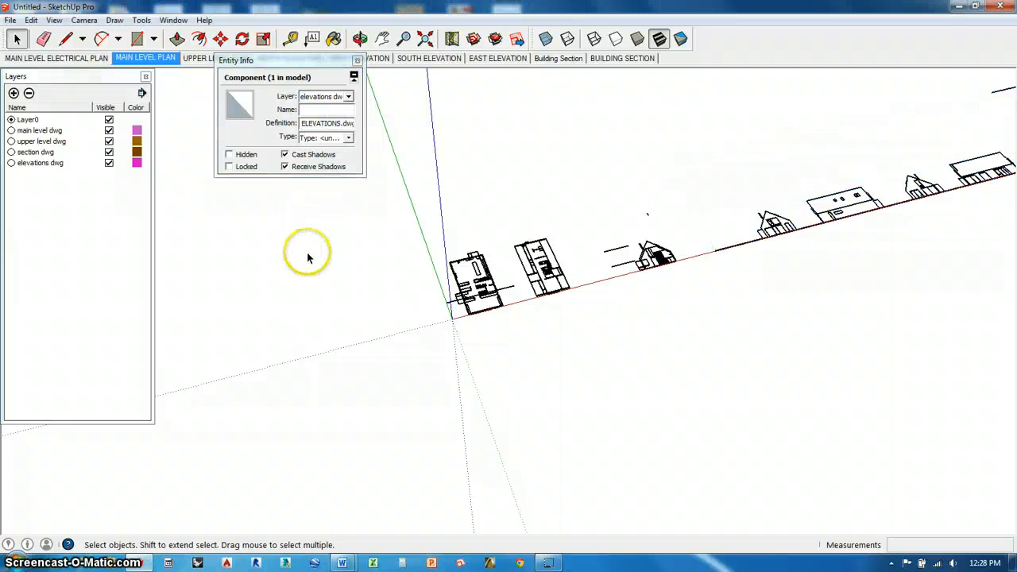
Toggle the upper level, section and elevations dwg layers to confirm each hides only its drawing.
left_click(108, 142)
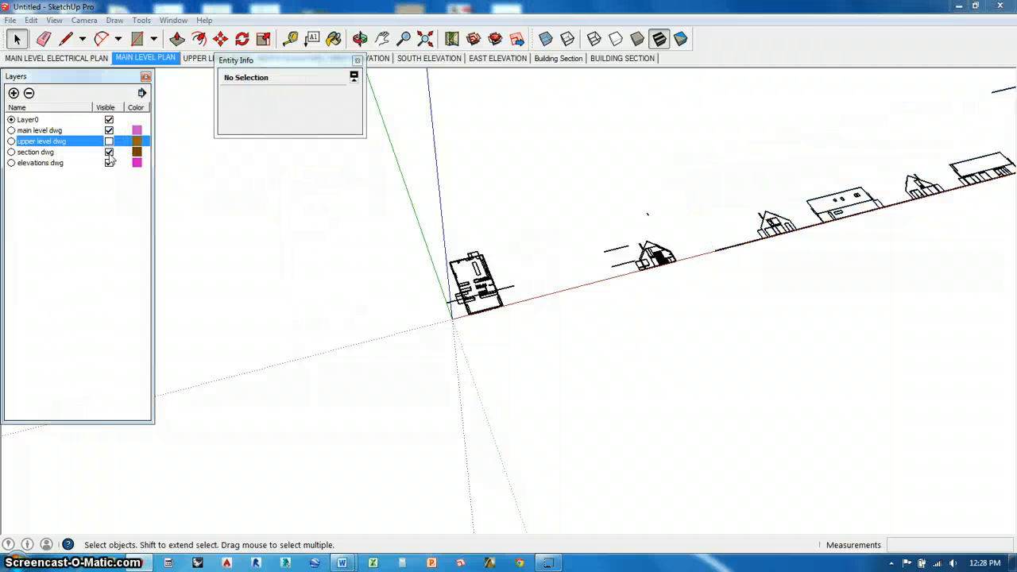
left_click(108, 153)
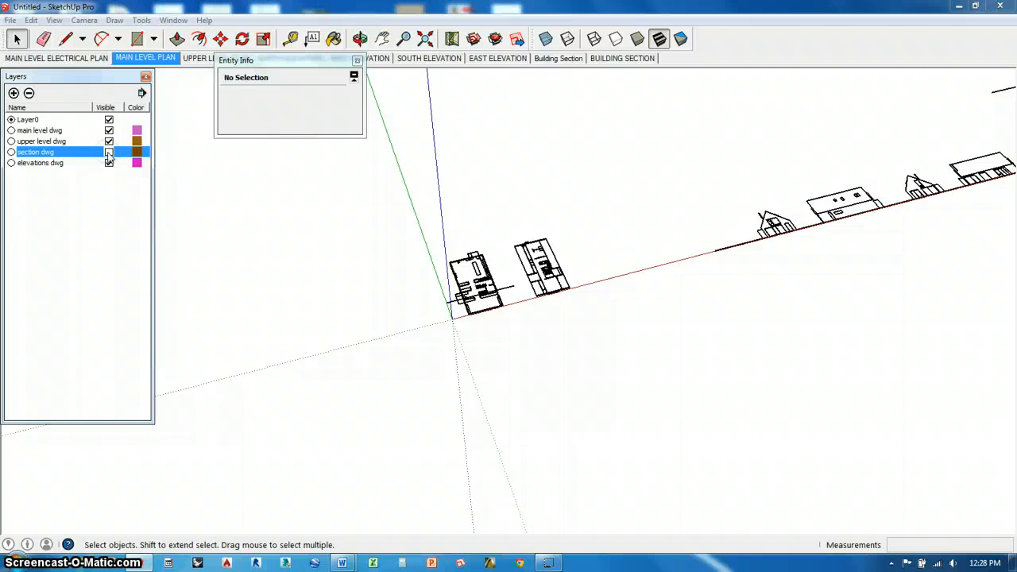
left_click(108, 162)
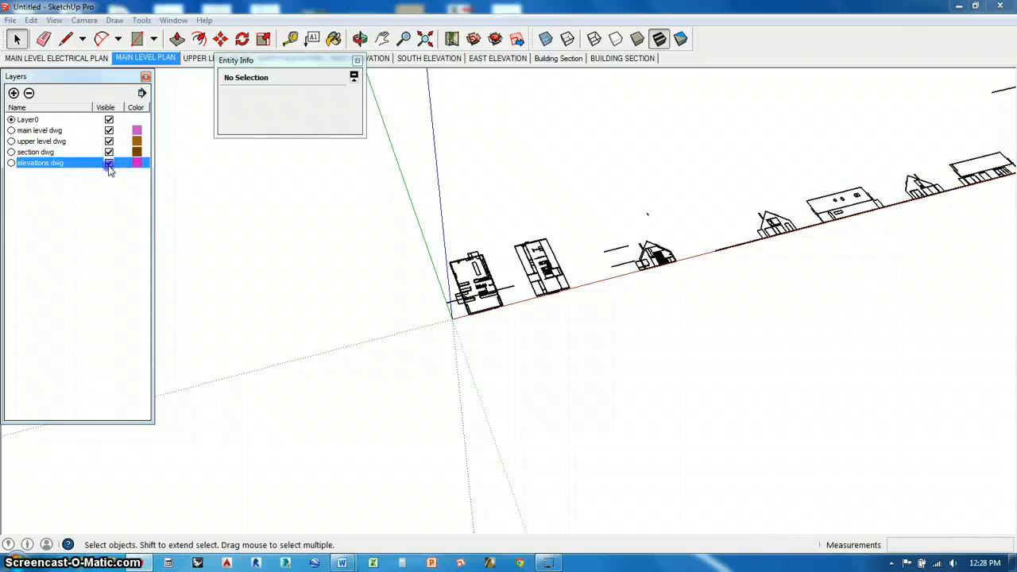
left_click(359, 38)
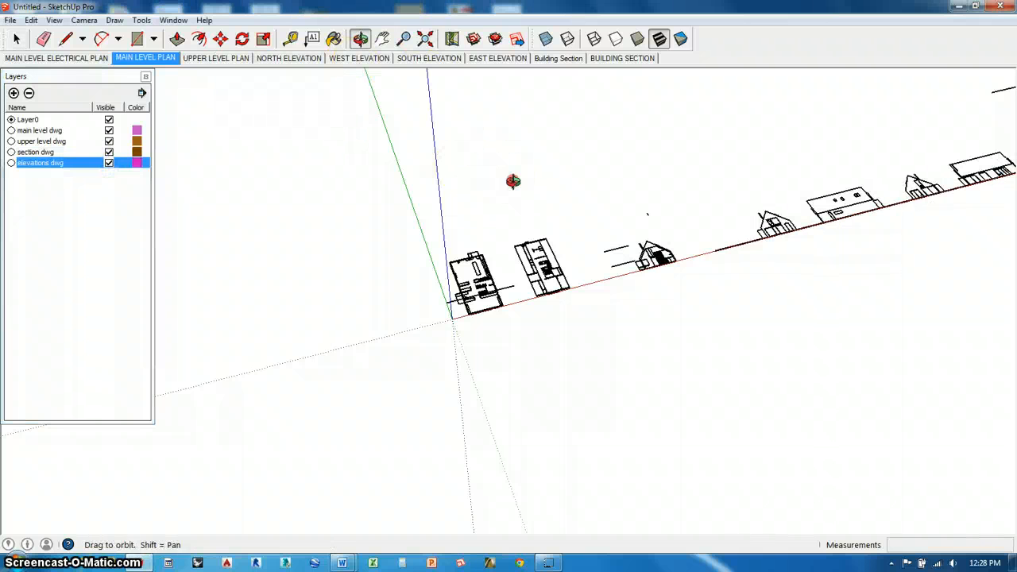
left_click(174, 19)
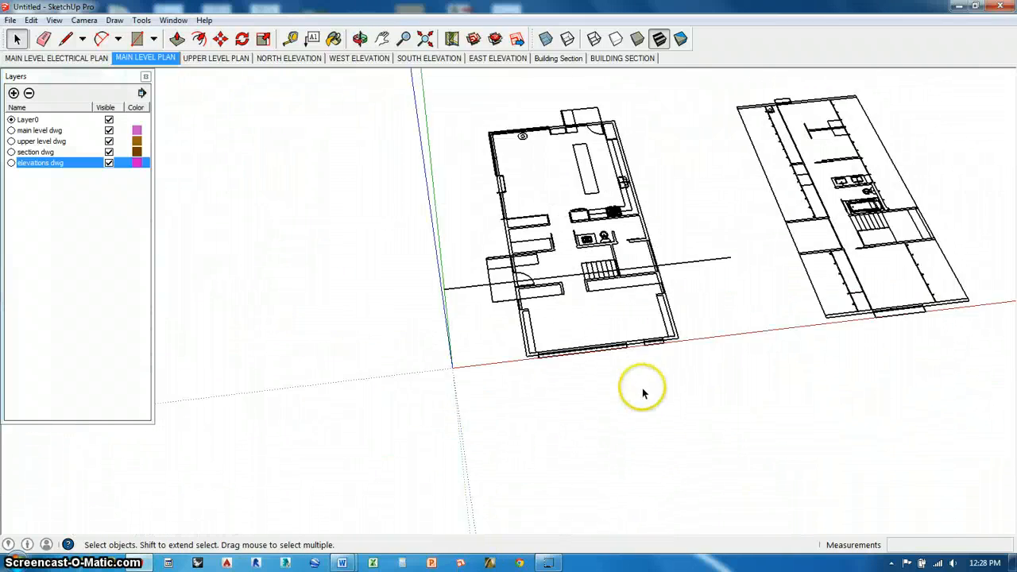
left_click(173, 19)
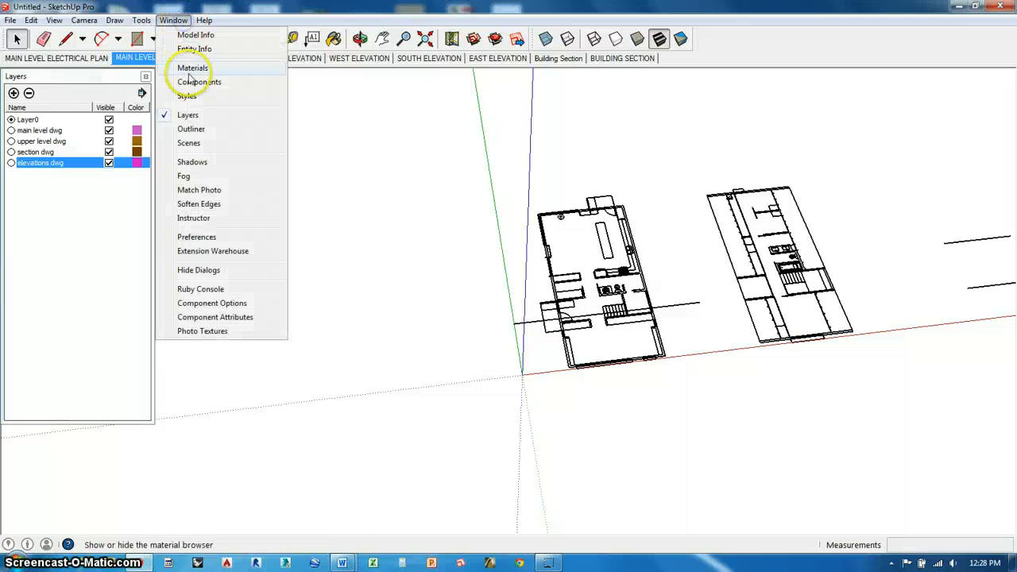
left_click(188, 97)
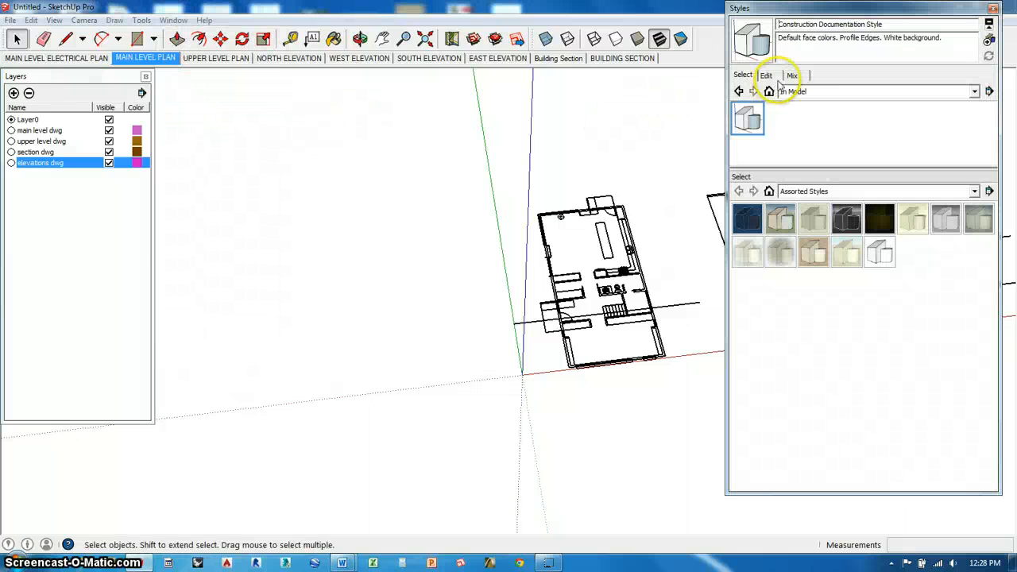
left_click(765, 75)
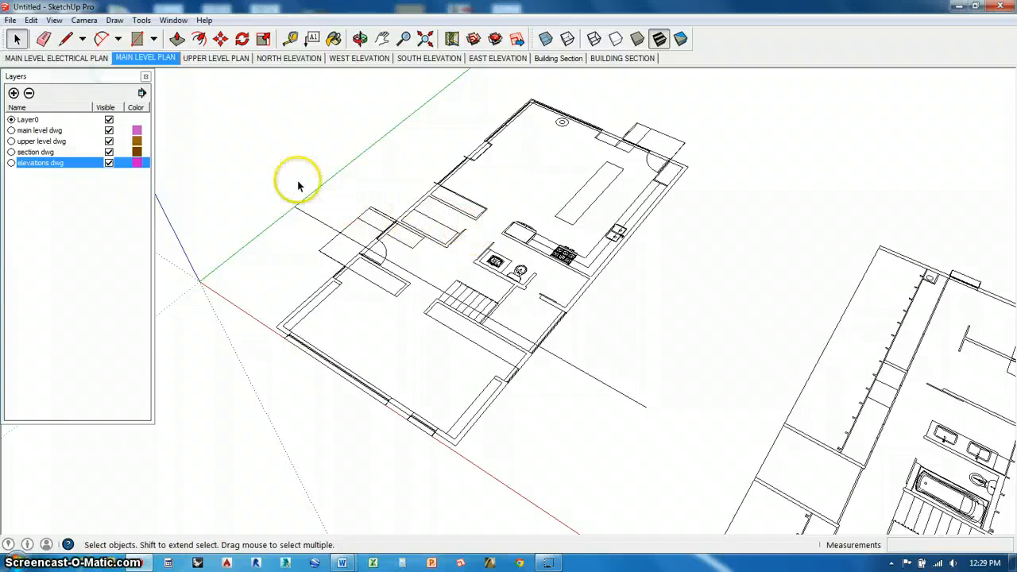
Draw a rectangle spanning the main level plan's outer walls to create a flat floor face.
left_click(143, 38)
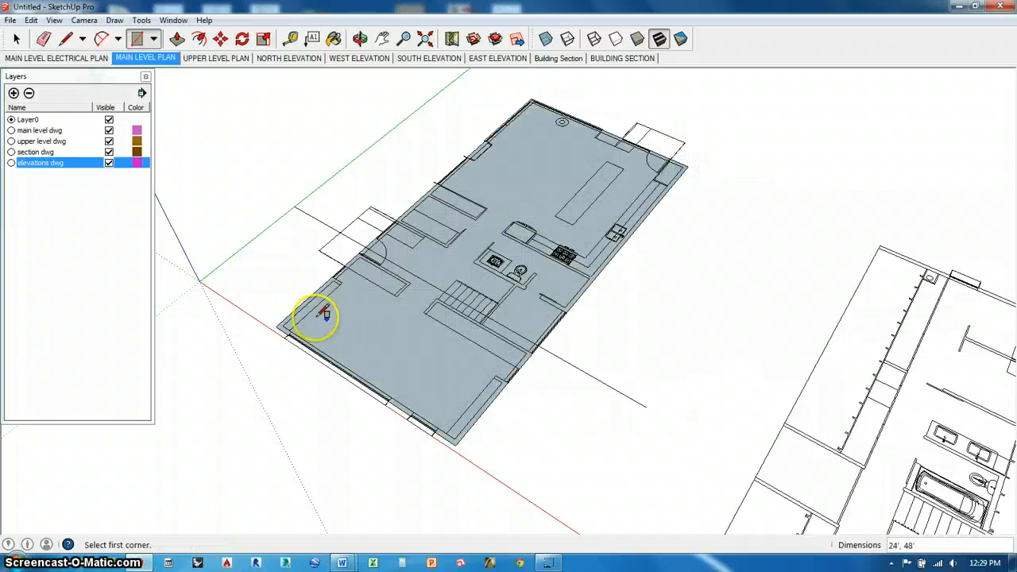
mouse_move(289, 325)
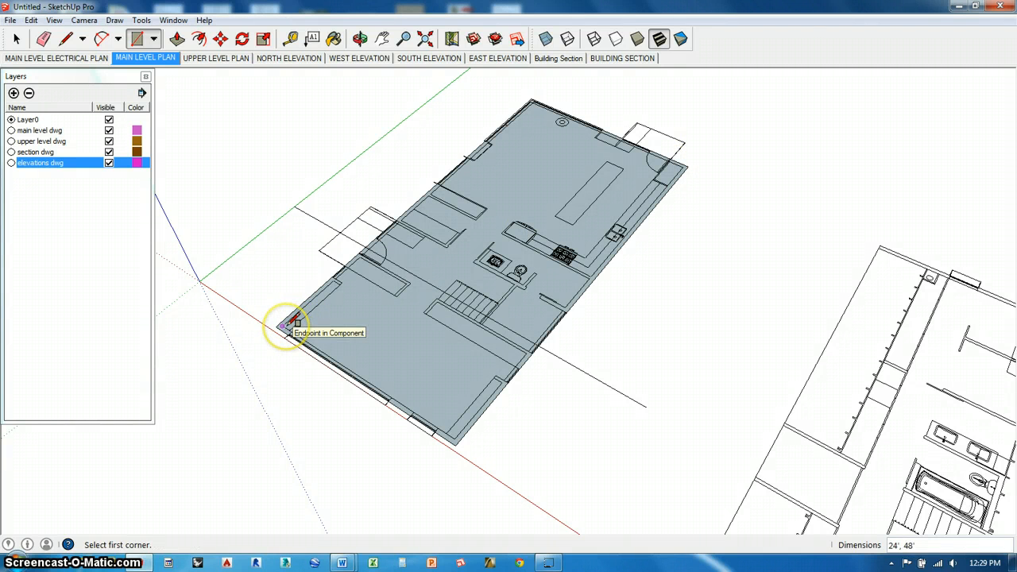
mouse_move(668, 203)
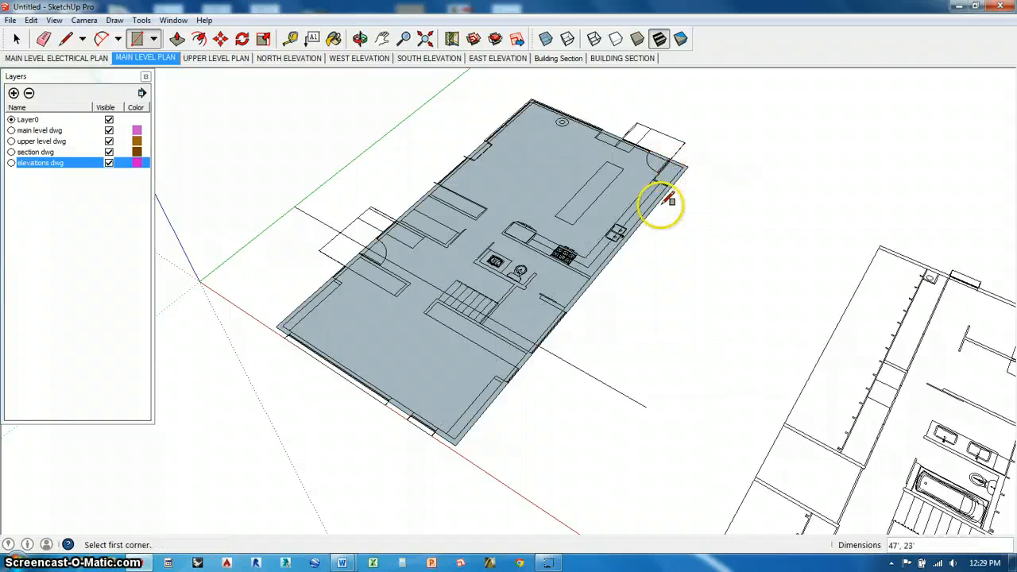
mouse_move(18, 39)
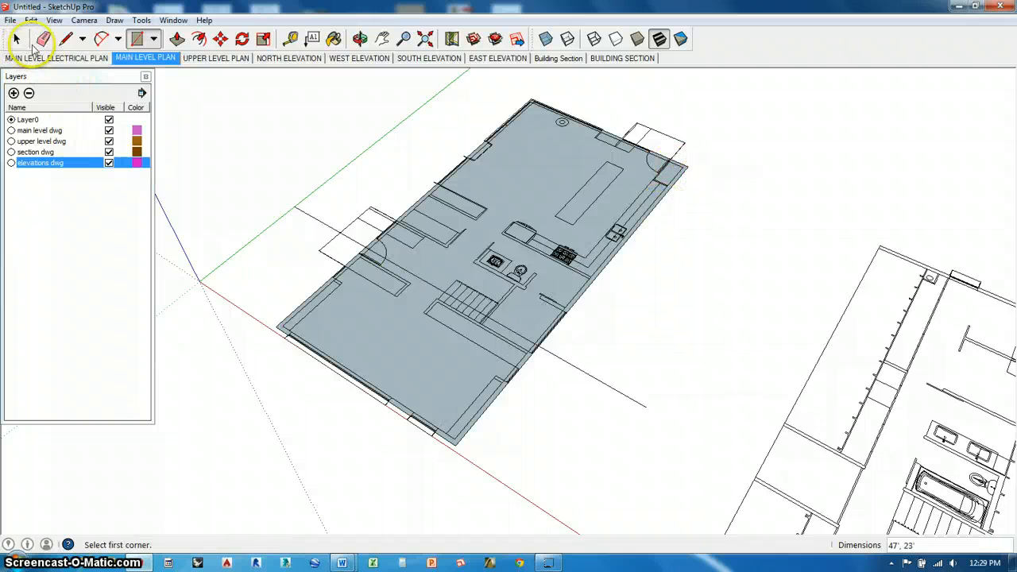
left_click(43, 38)
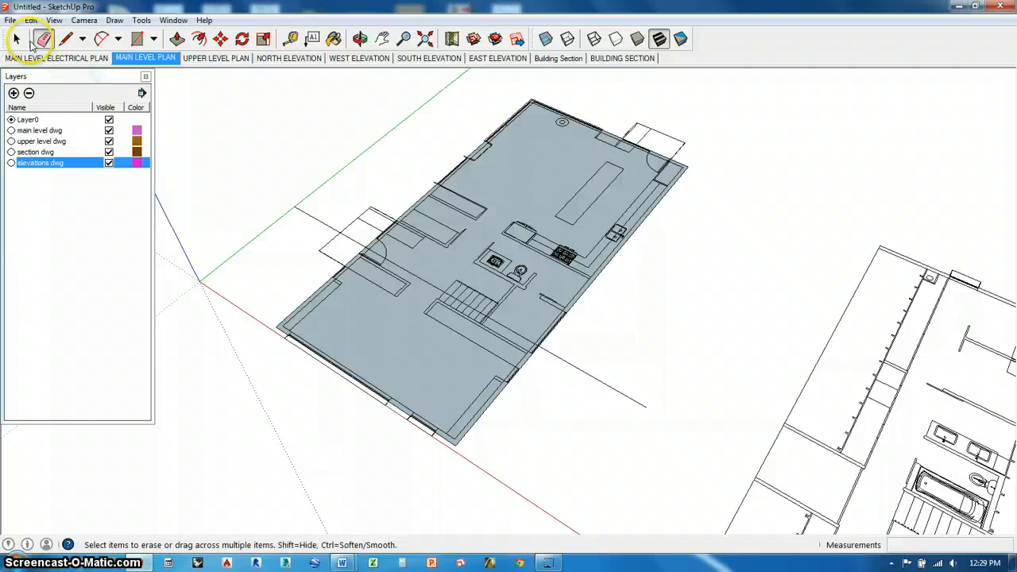
left_click(16, 38)
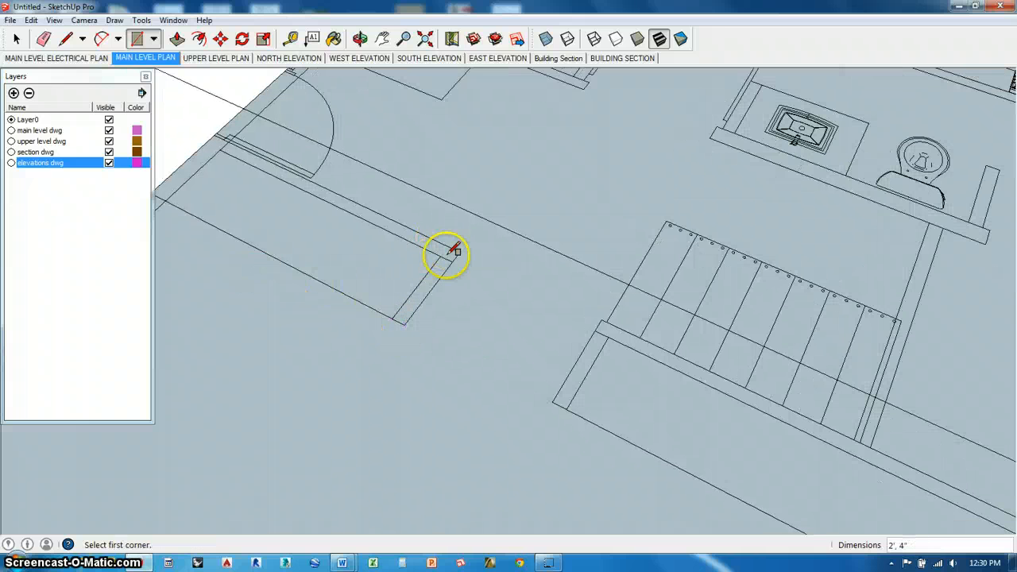
Draw rectangles along the wall lines to split the floor face into wall strips.
left_click(454, 253)
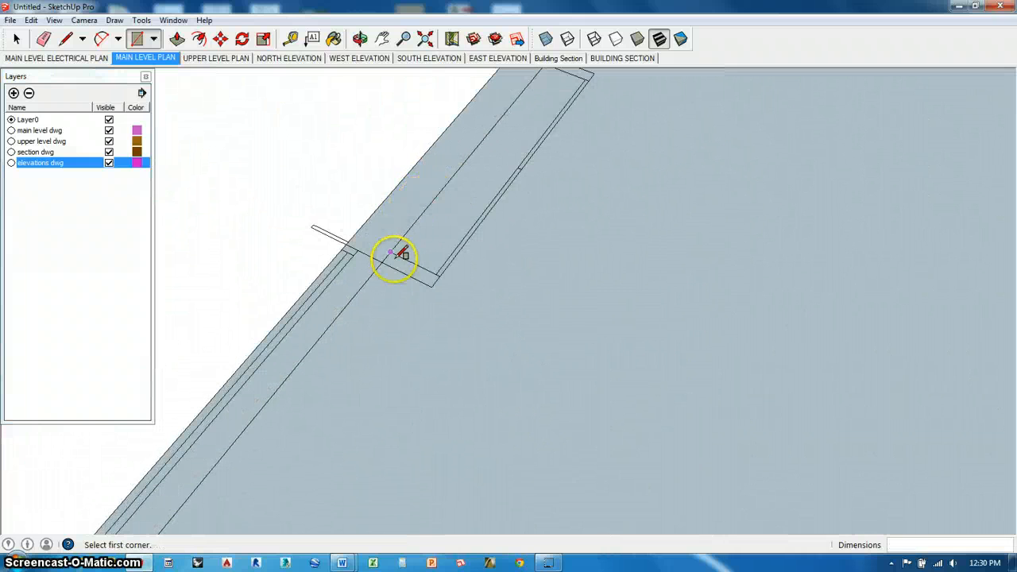
left_click(394, 254)
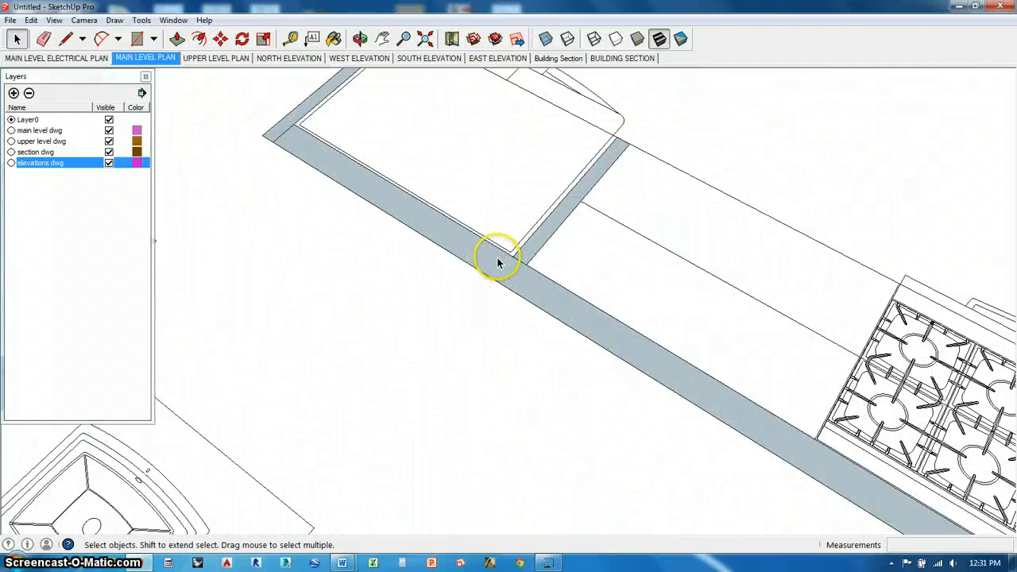
Erase interior room faces so only the bathroom, stairs and kitchen wall strips remain.
left_click(43, 38)
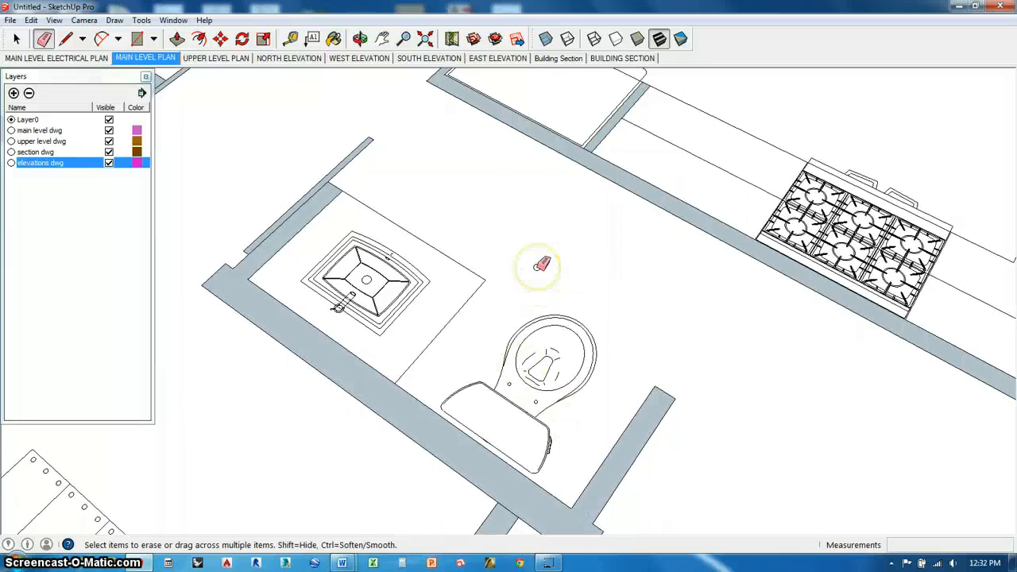
mouse_move(644, 426)
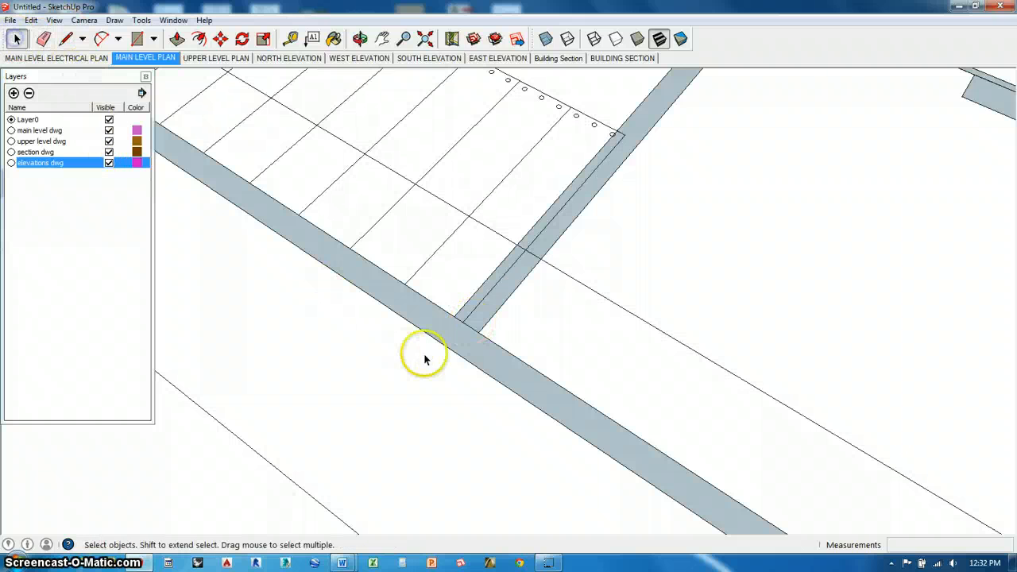
mouse_move(489, 324)
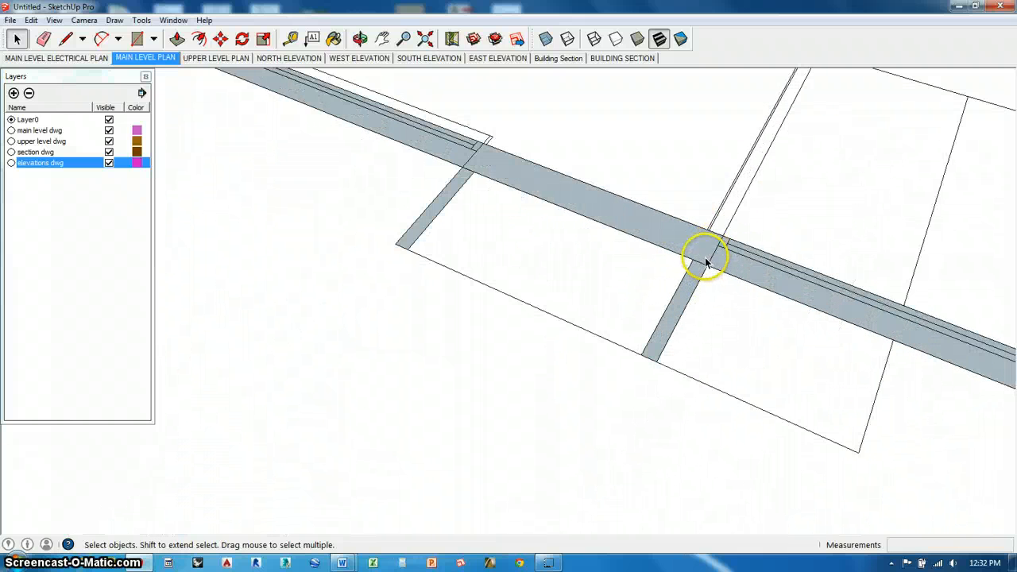
mouse_move(468, 190)
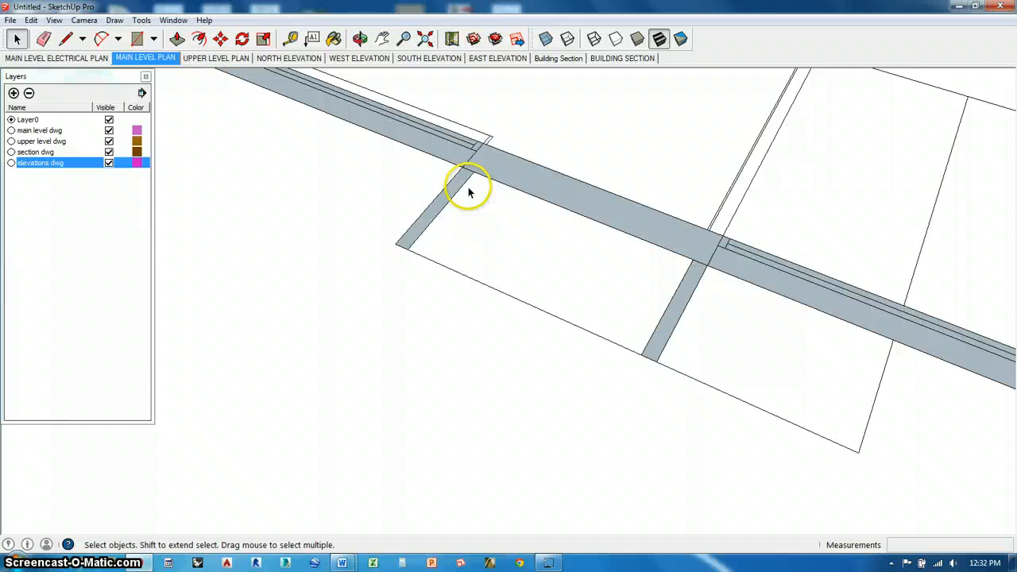
mouse_move(540, 267)
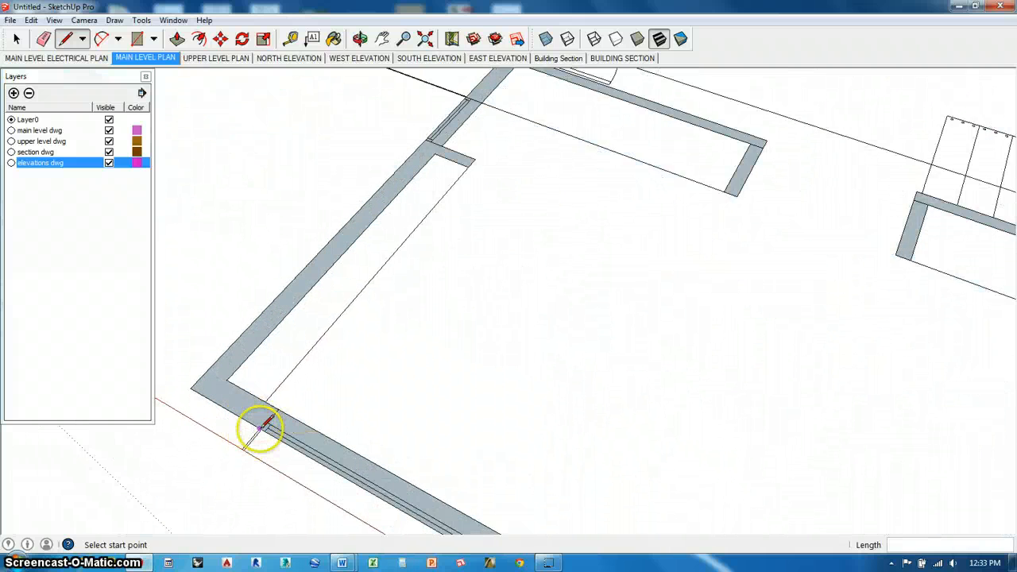
Draw short lines across the exterior wall corner and strip to close off the wall edges.
left_click(257, 429)
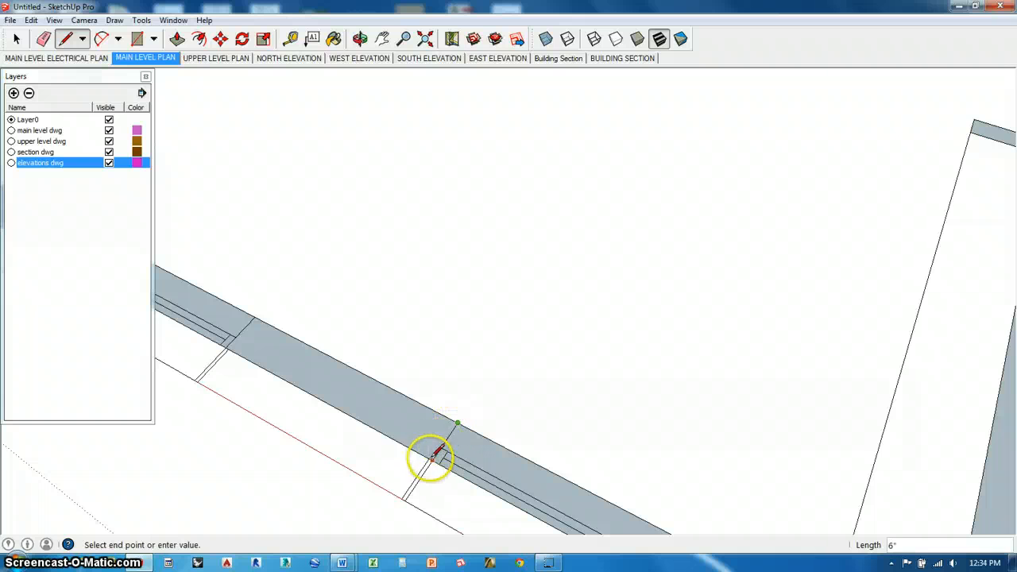
left_click(432, 454)
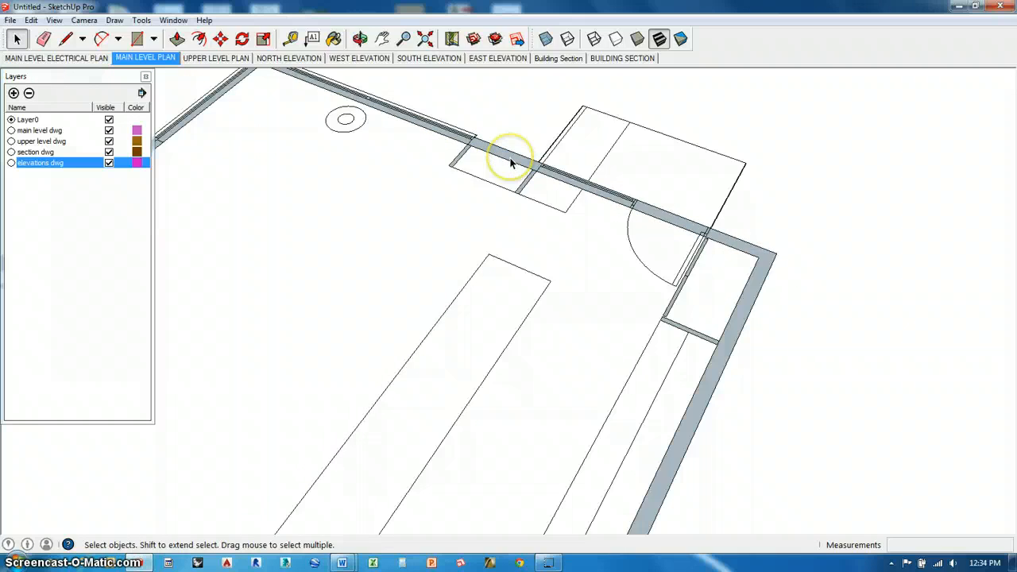
Push/Pull the corner wall and the next wall segment up to full wall height.
scroll("down", 3)
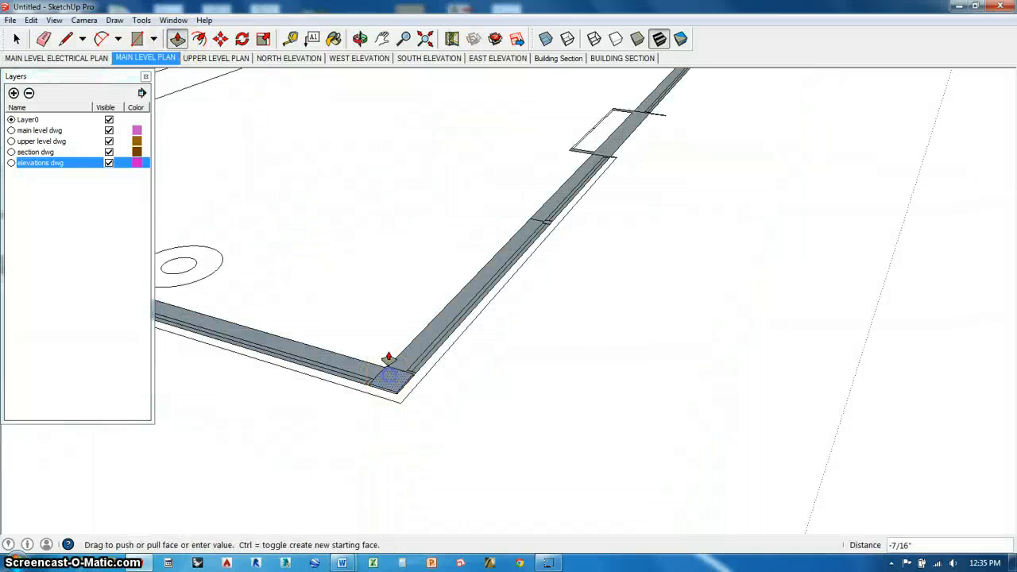
left_click_drag(389, 378, 368, 219)
type("8'")
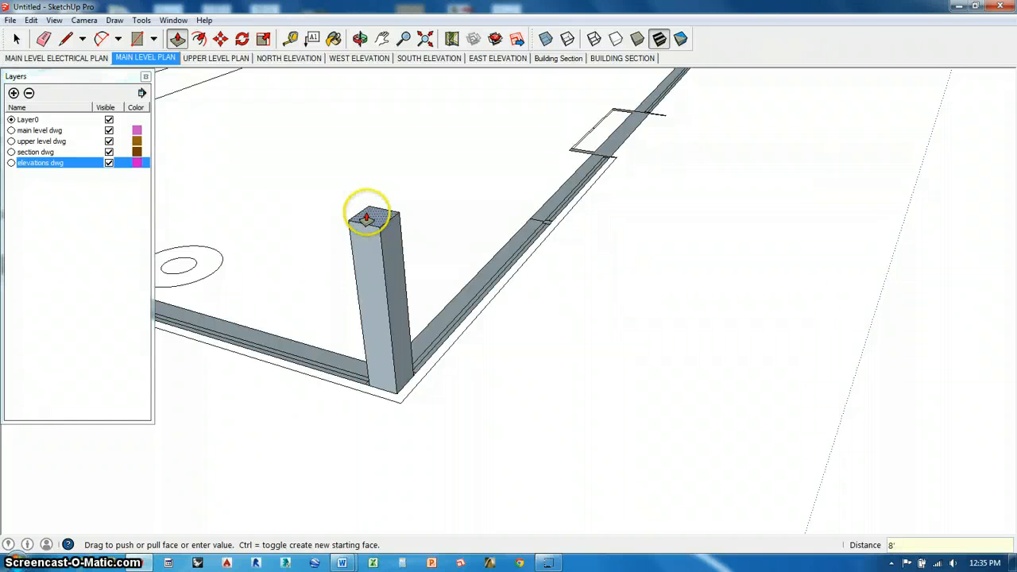
left_click_drag(367, 219, 367, 214)
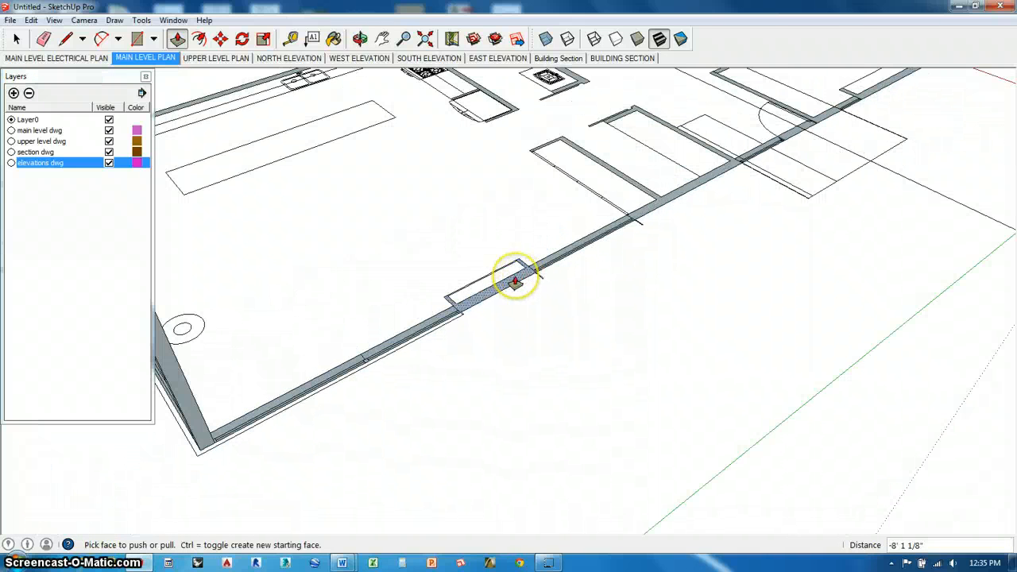
left_click_drag(517, 283, 654, 206)
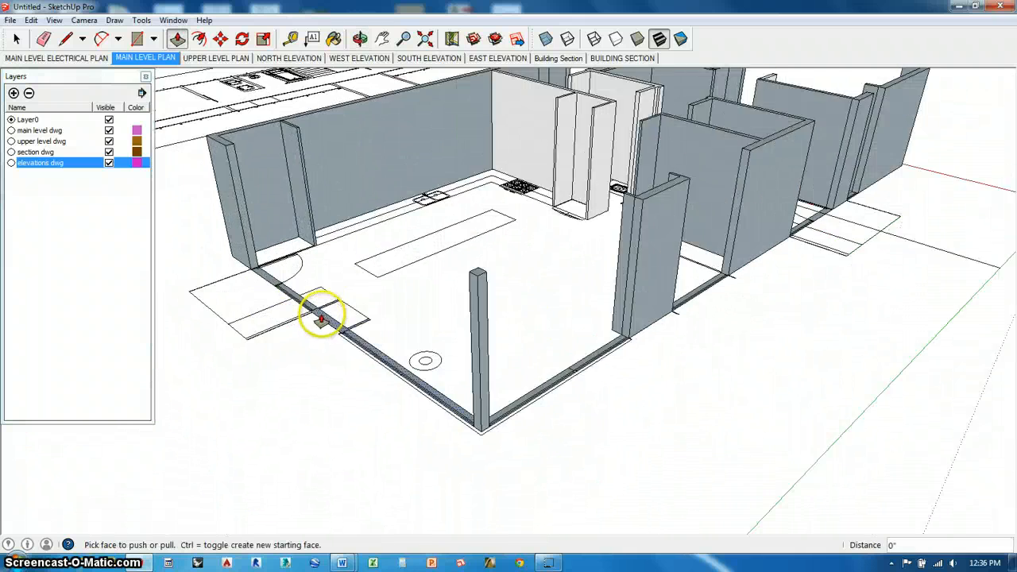
Close the short wall outlines near the doorway and front, then pull the narrow interior wall to full height.
left_click(65, 38)
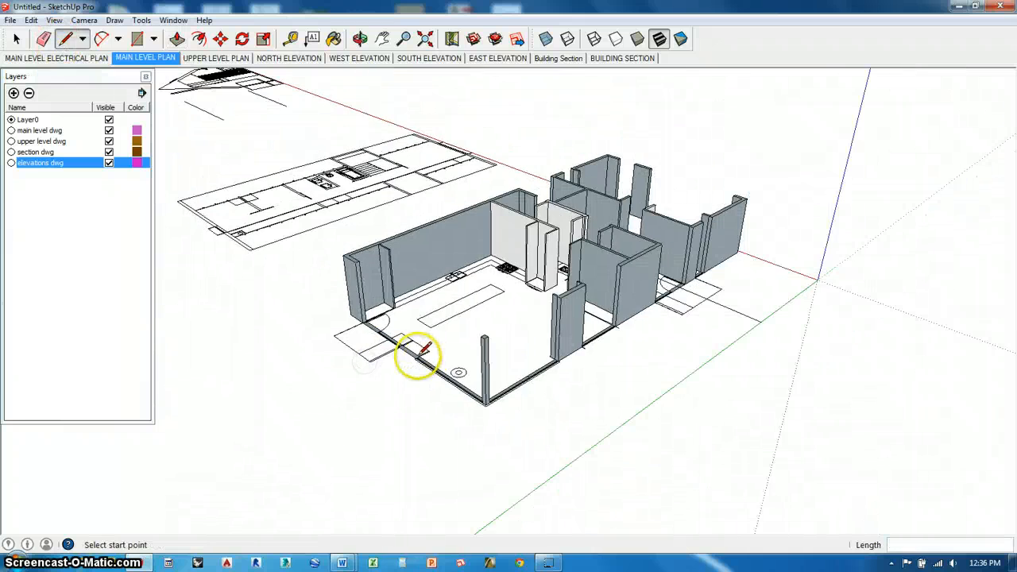
left_click(176, 39)
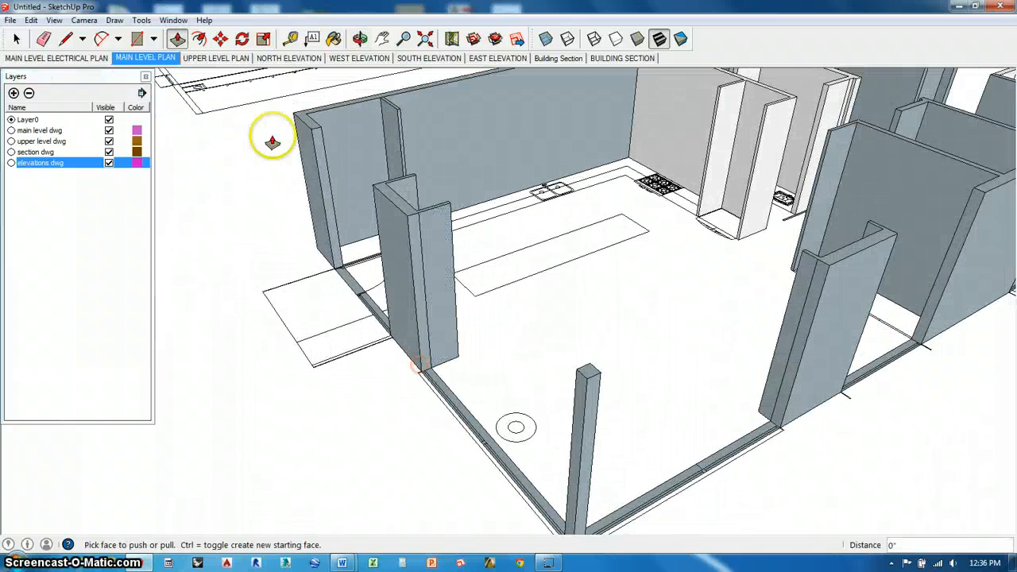
left_click(44, 38)
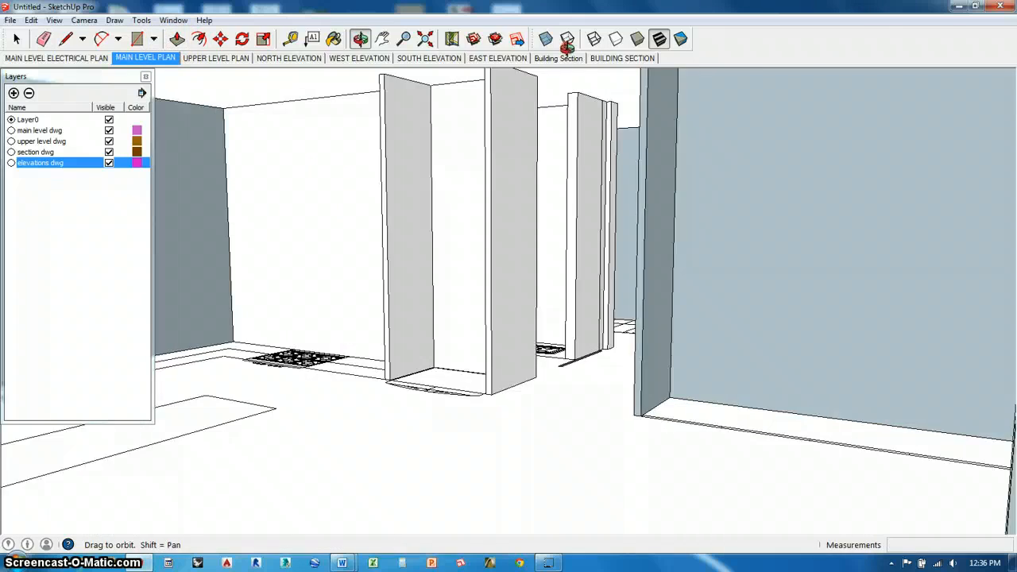
left_click(177, 38)
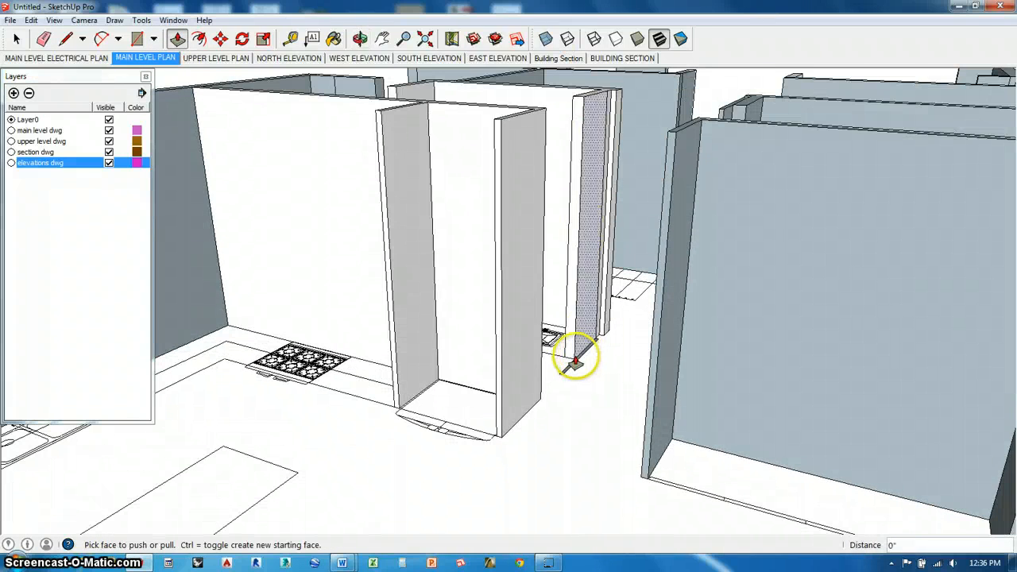
left_click_drag(576, 358, 362, 398)
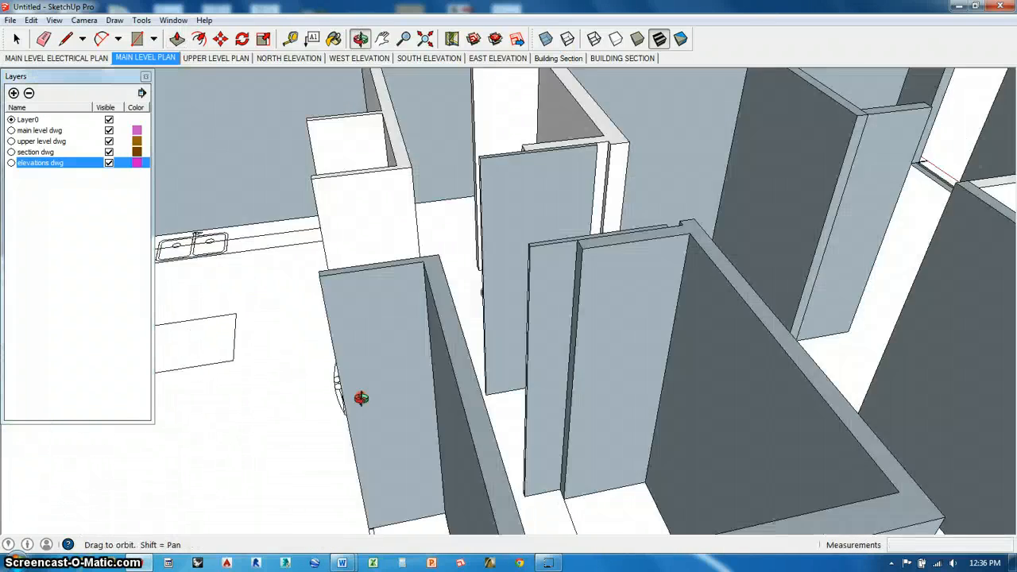
left_click_drag(362, 397, 534, 181)
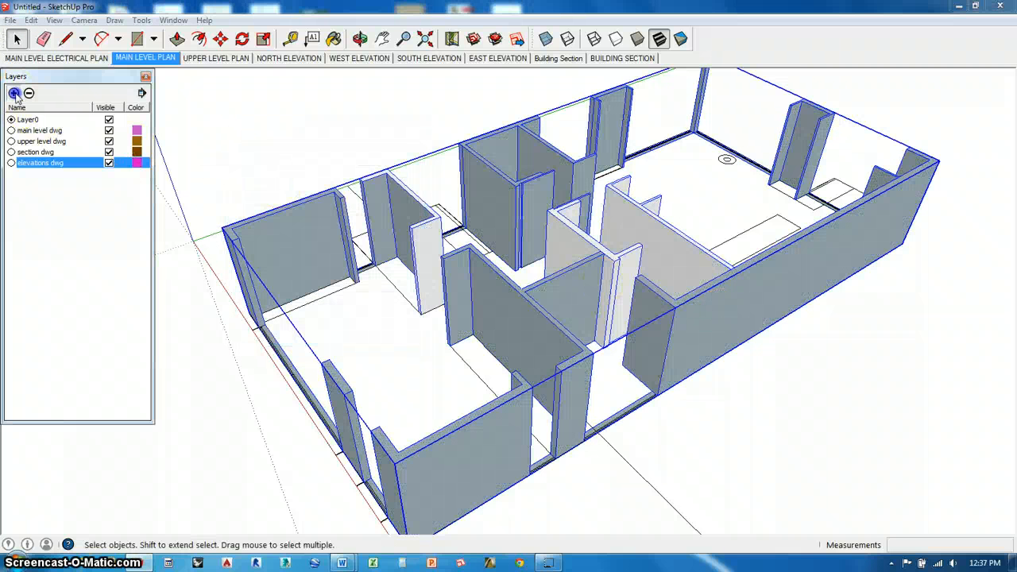
Add a new 'main level walls' layer for the grouped walls.
left_click(14, 92)
type("main level walls")
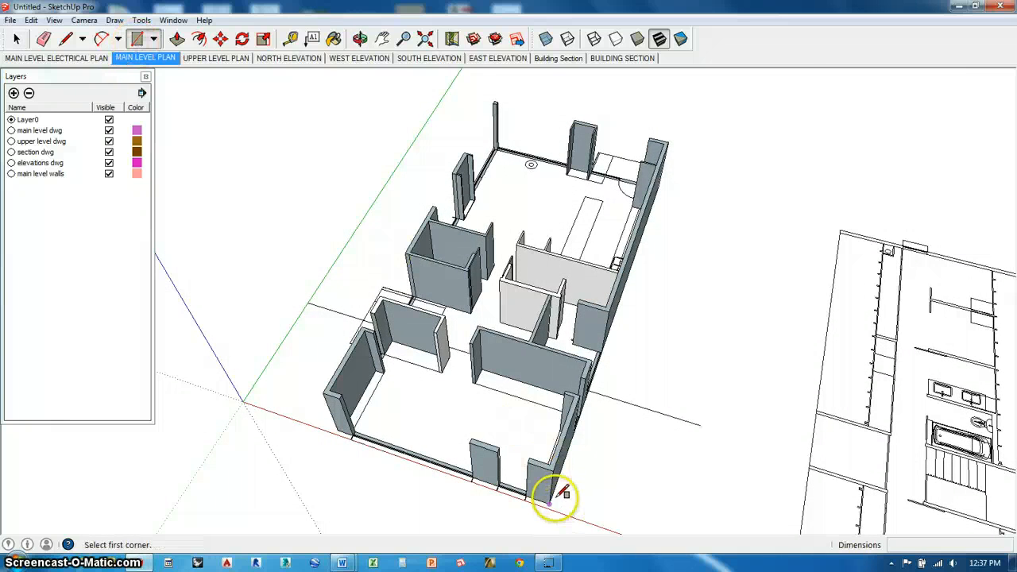
Push the floor face down 4 inches from underneath to form the slab and select it.
left_click_drag(556, 495, 365, 286)
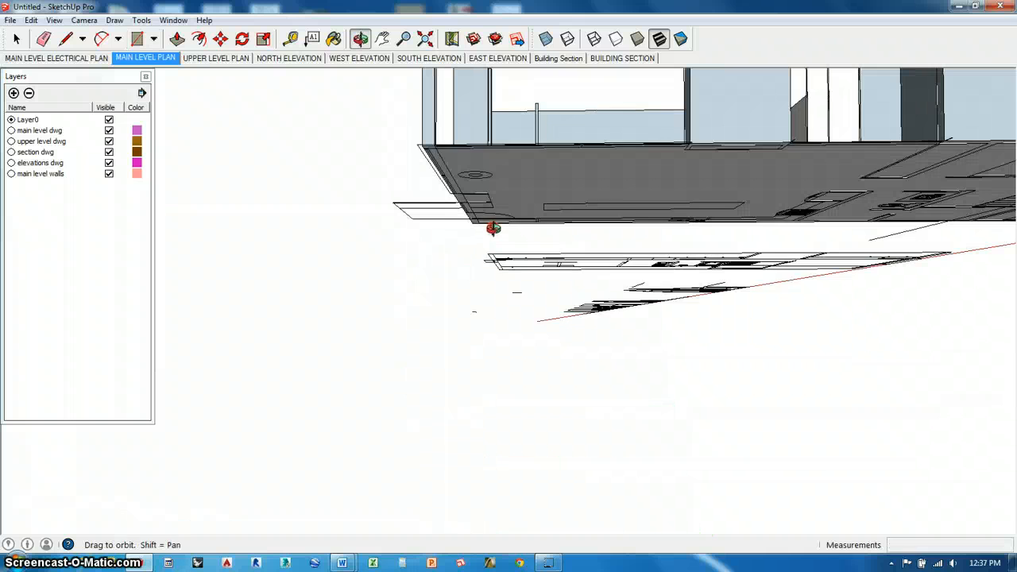
left_click(178, 39)
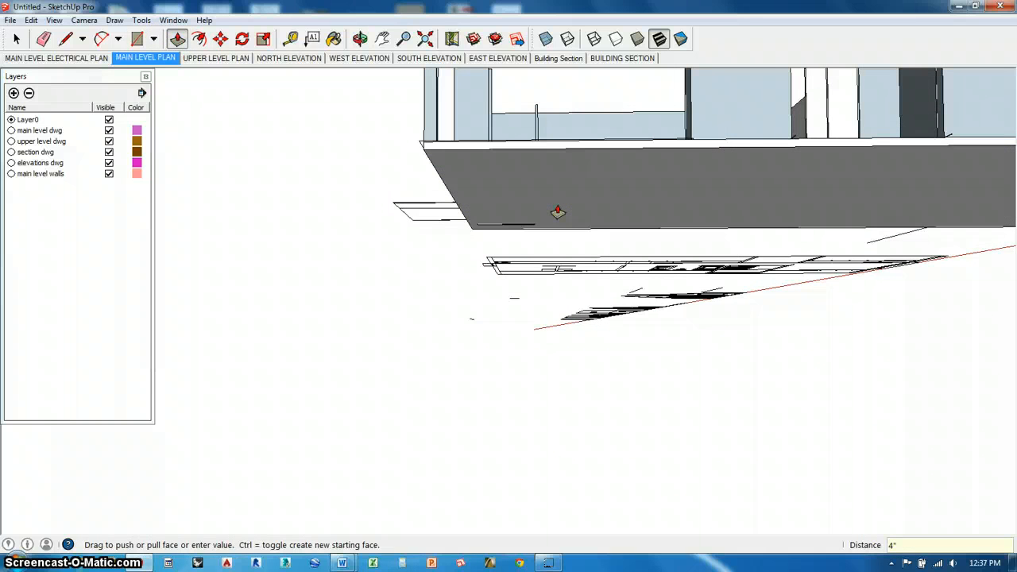
left_click(16, 38)
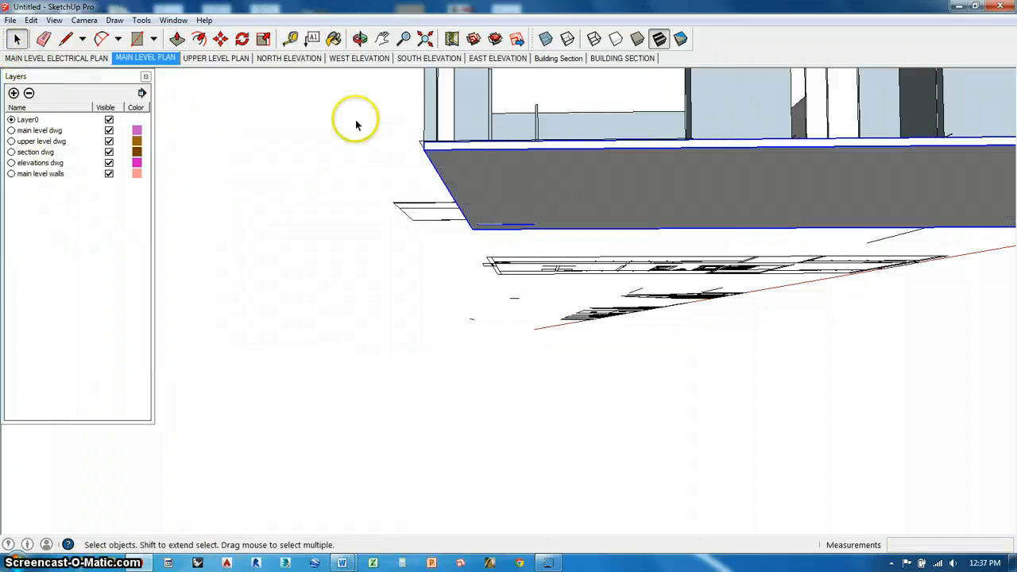
Add a 'main level floor' layer and bring up the slab's Entity Info to assign it.
left_click(13, 92)
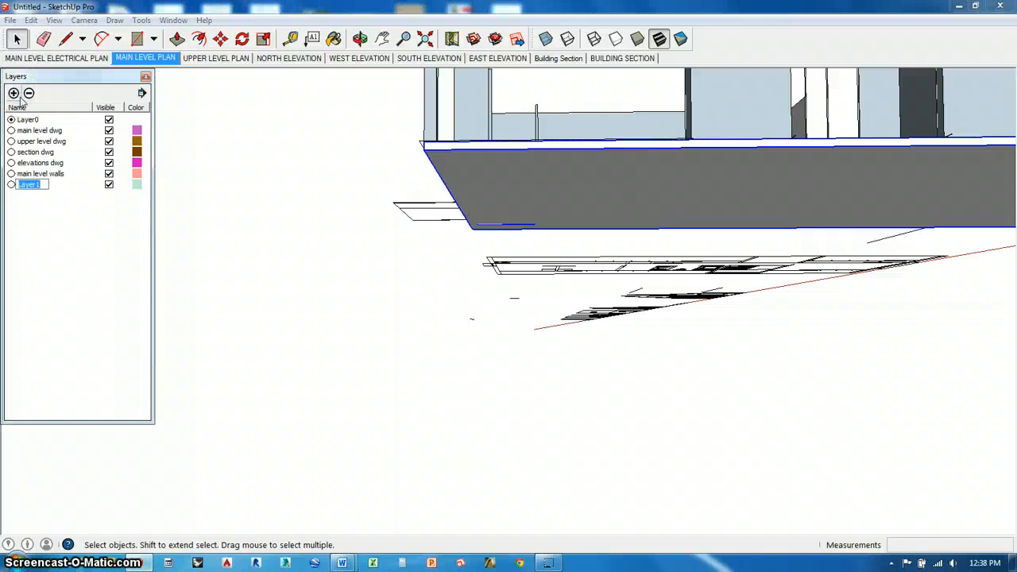
type("main level flo")
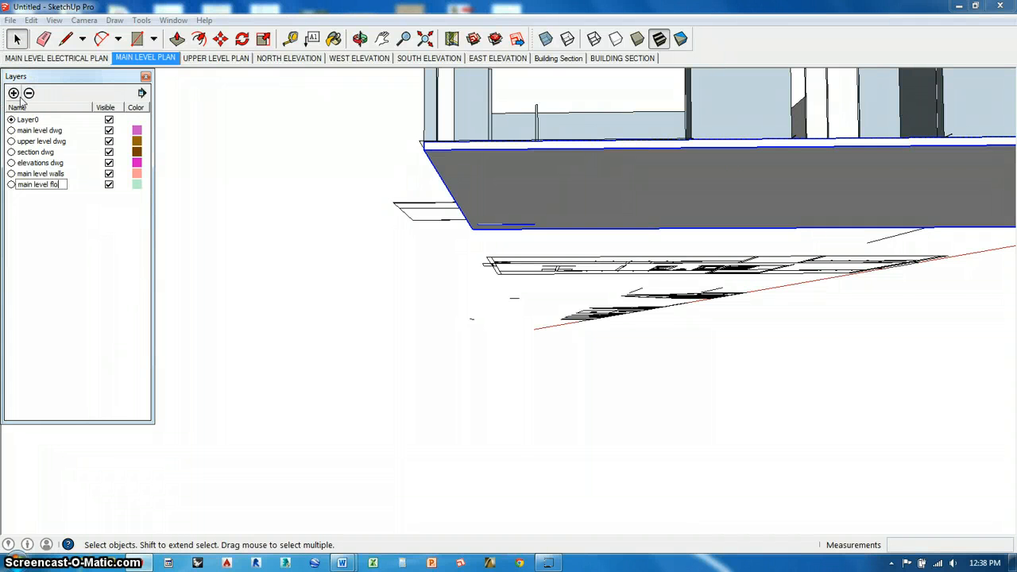
right_click(525, 170)
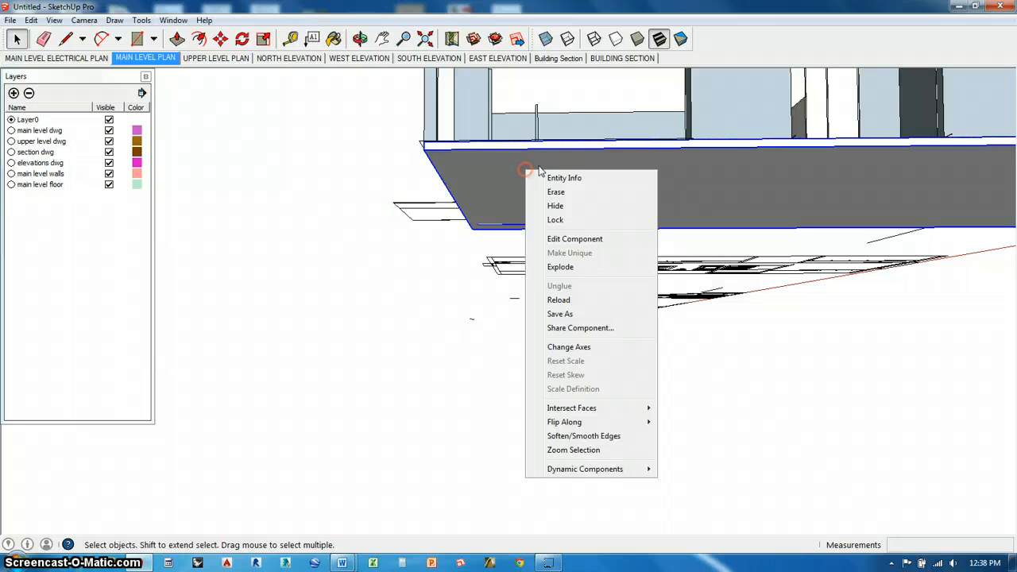
left_click(564, 178)
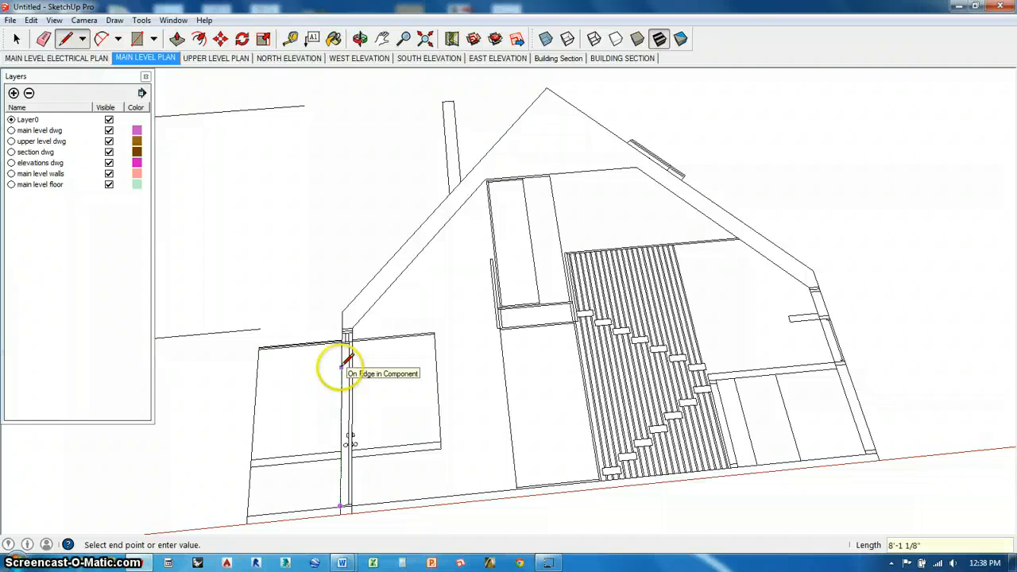
mouse_move(890, 298)
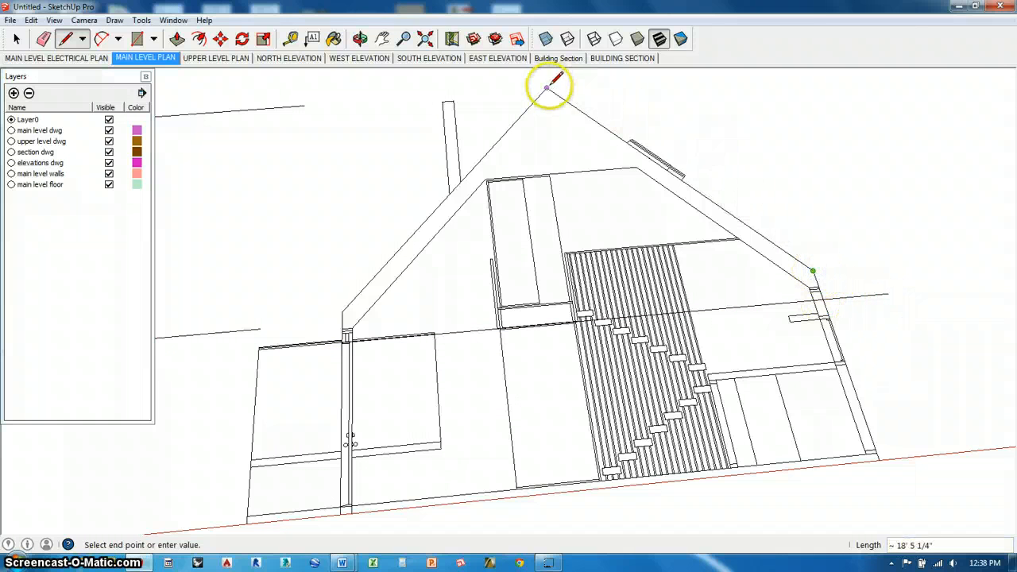
mouse_move(334, 329)
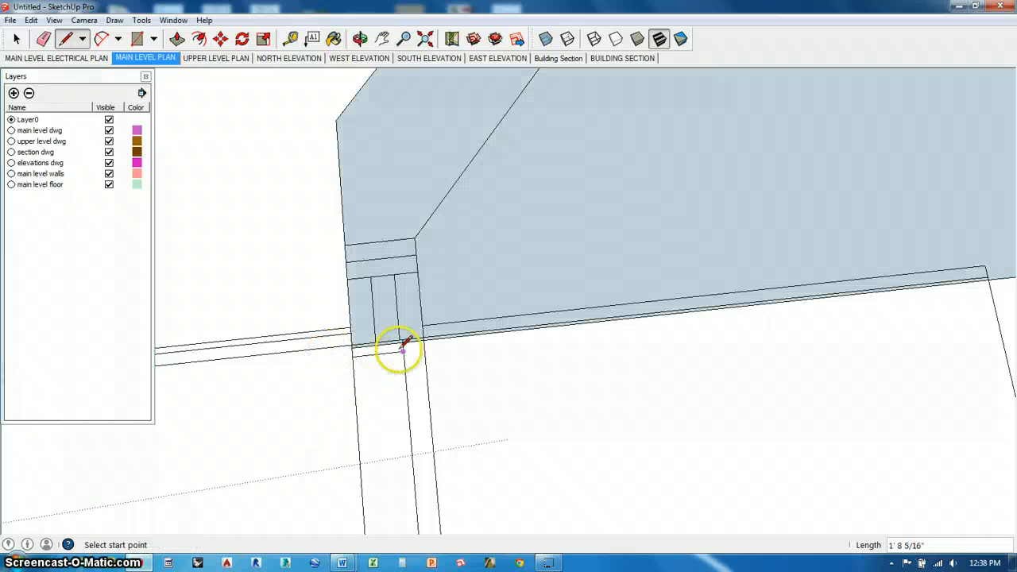
mouse_move(422, 343)
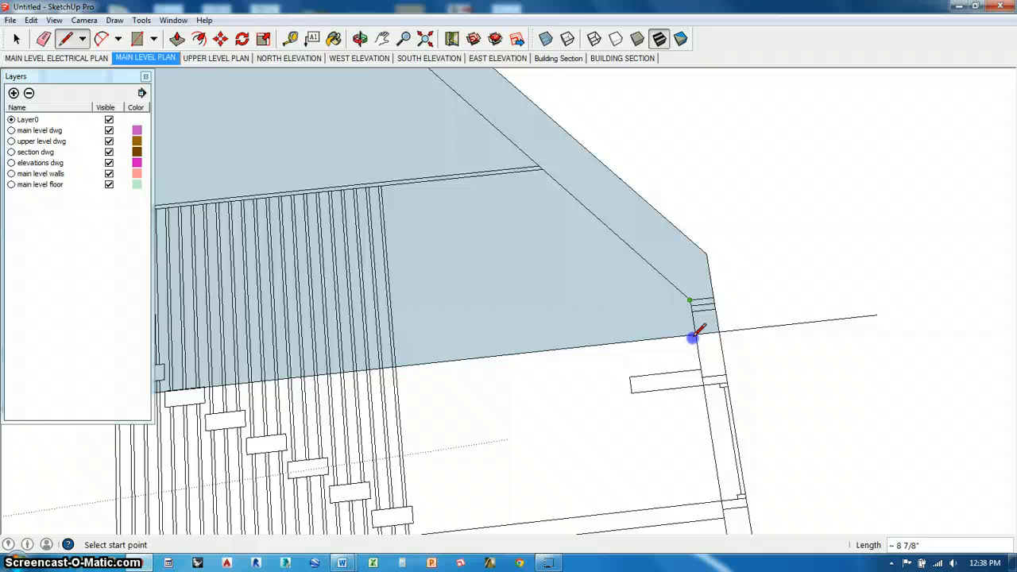
Close the traced roof outline at the eave so the profile becomes a face.
left_click(15, 38)
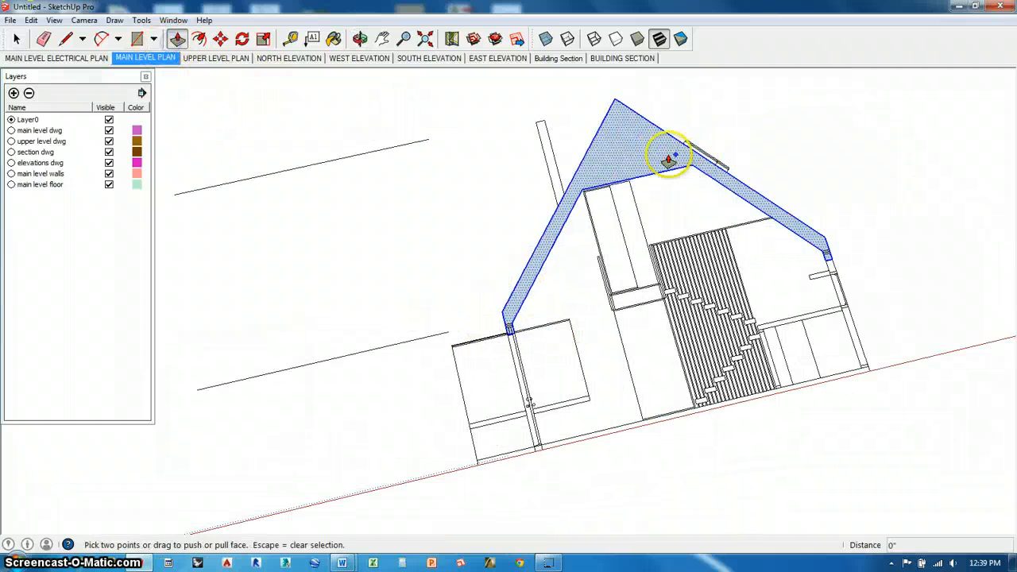
Extrude the roof profile along the building, add a 'roof' layer and bring up the roof's Entity Info.
left_click_drag(668, 159, 658, 136)
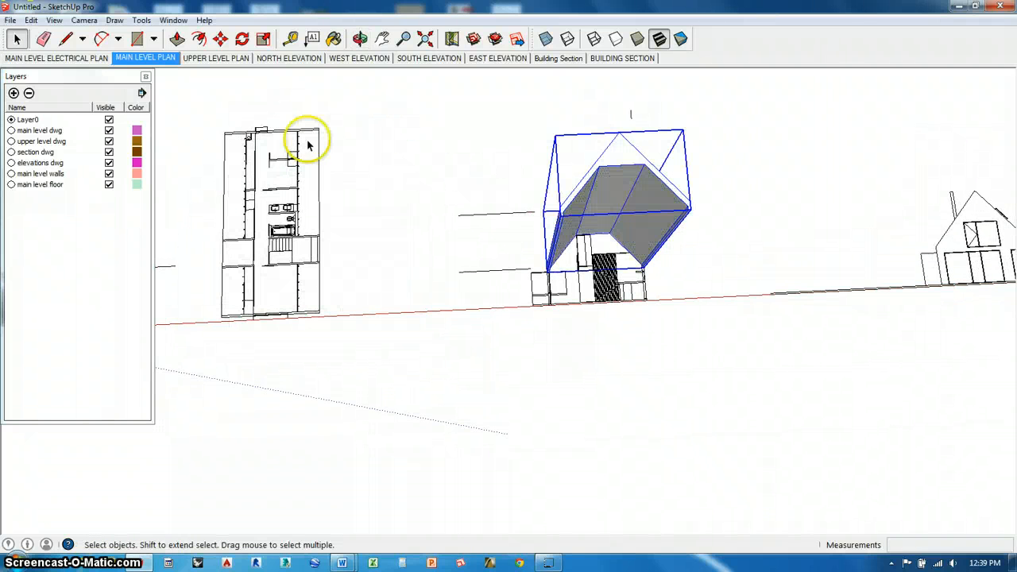
type("roof")
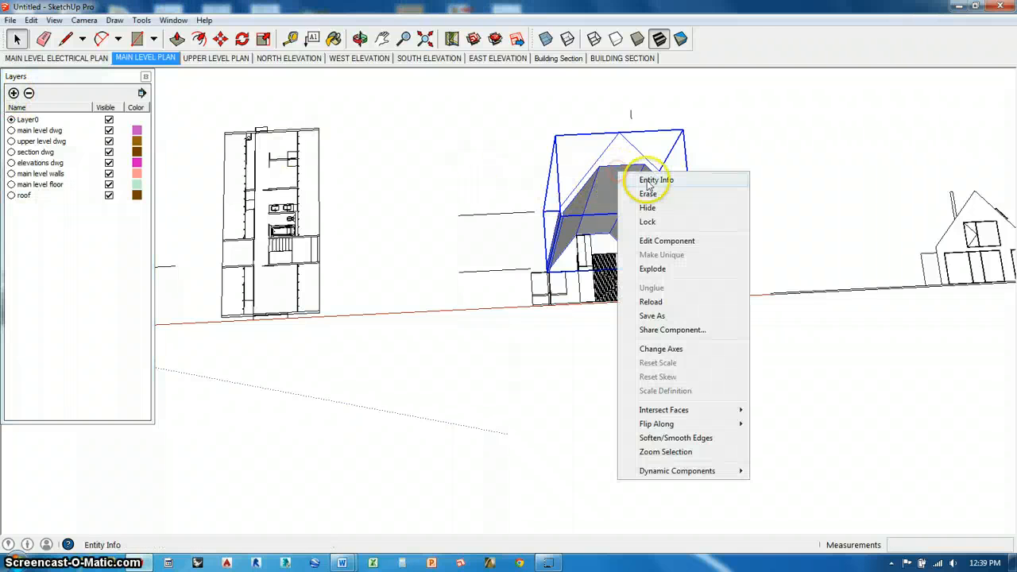
left_click(655, 179)
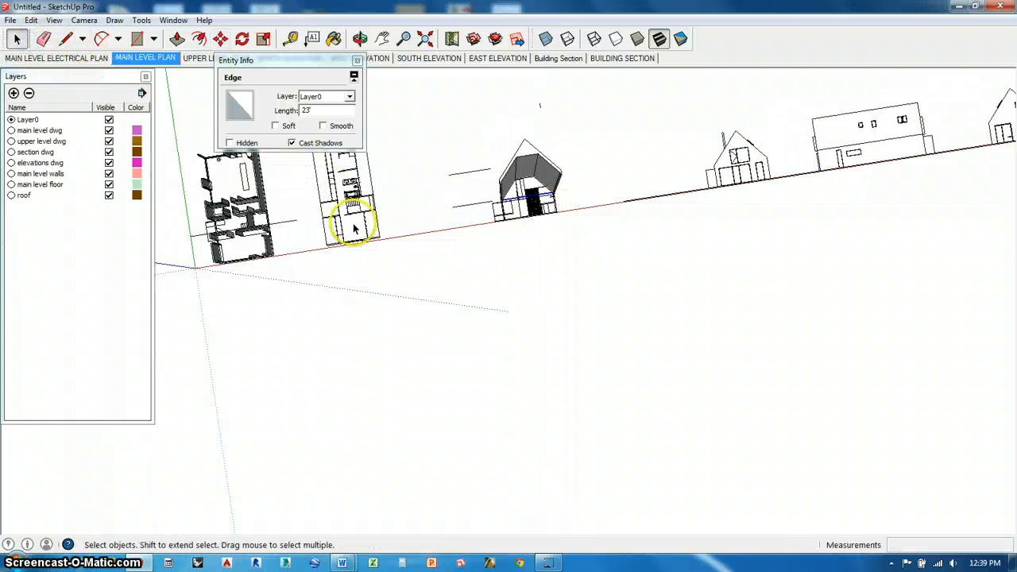
Move the upper level dwg component into position and begin tracing a line over its walls.
left_click(220, 38)
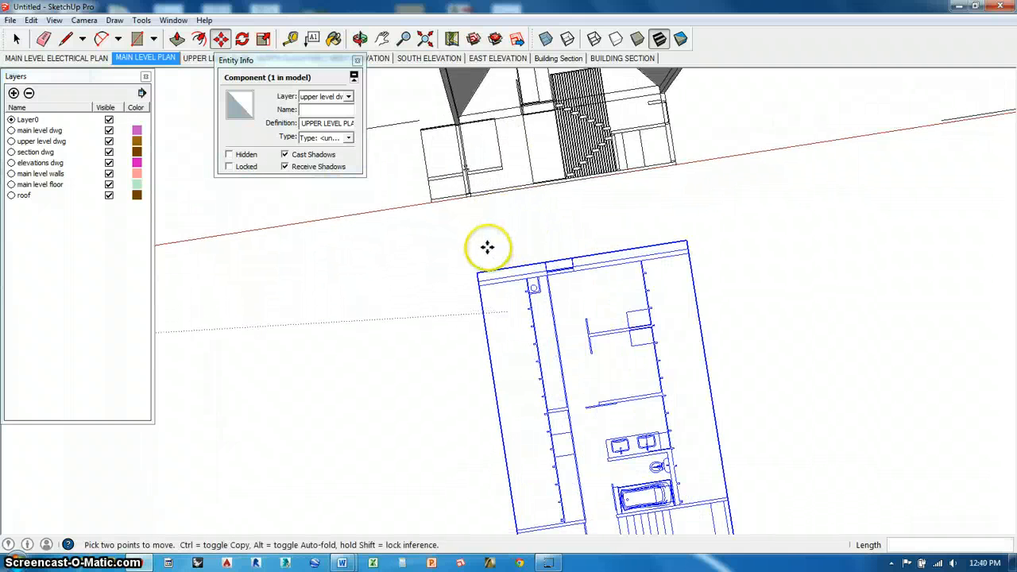
left_click_drag(487, 246, 426, 115)
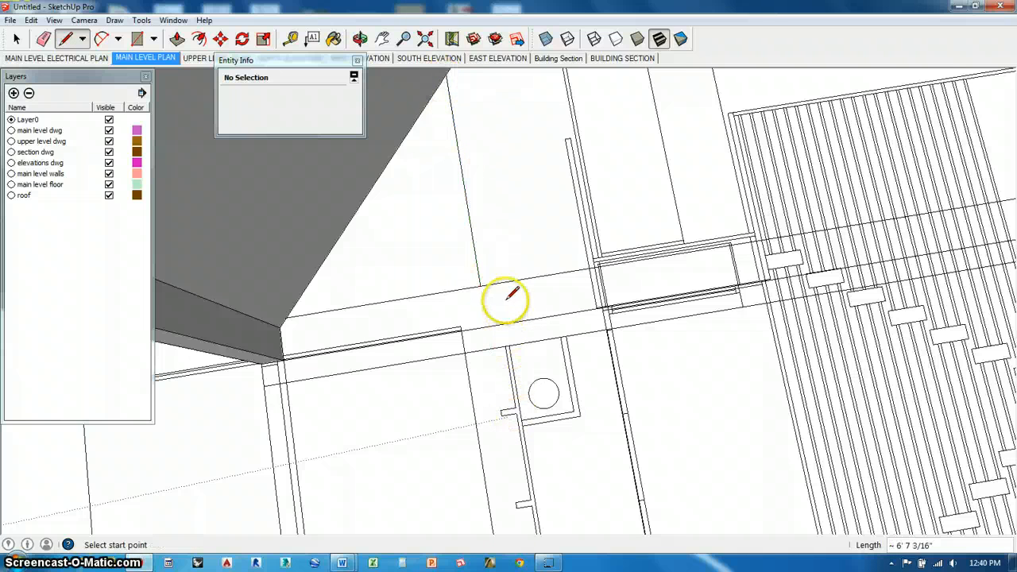
mouse_move(515, 410)
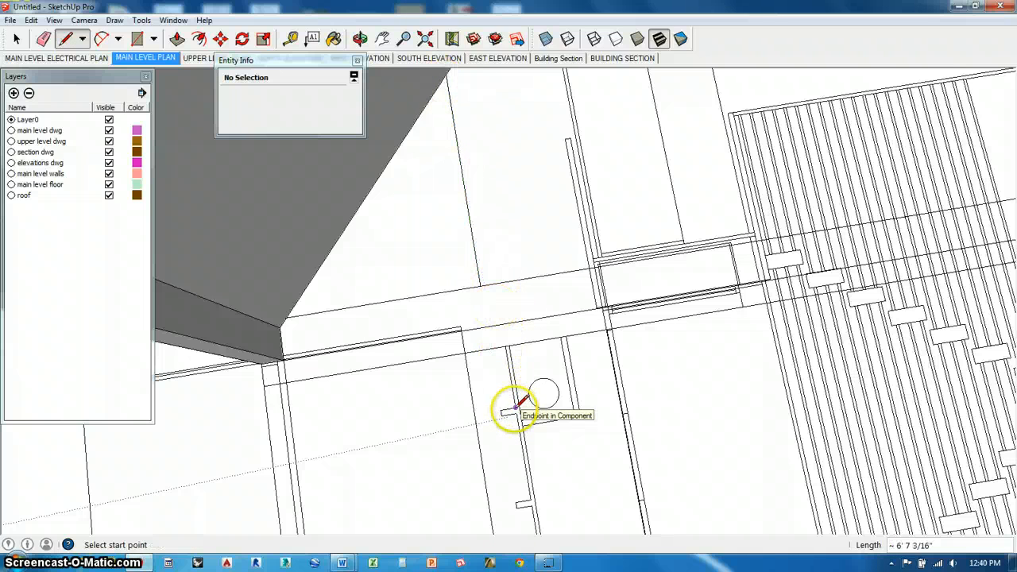
left_click(521, 407)
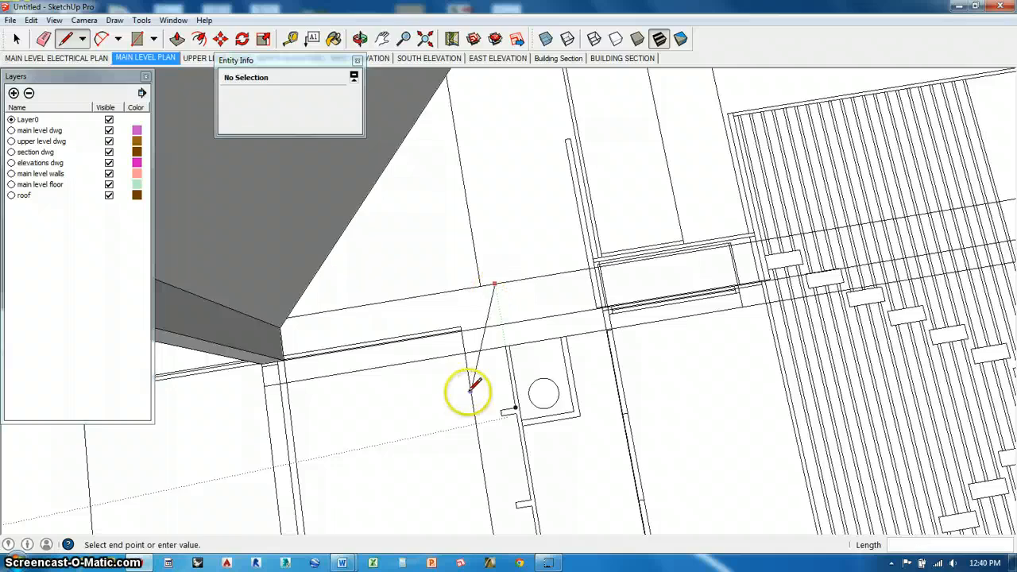